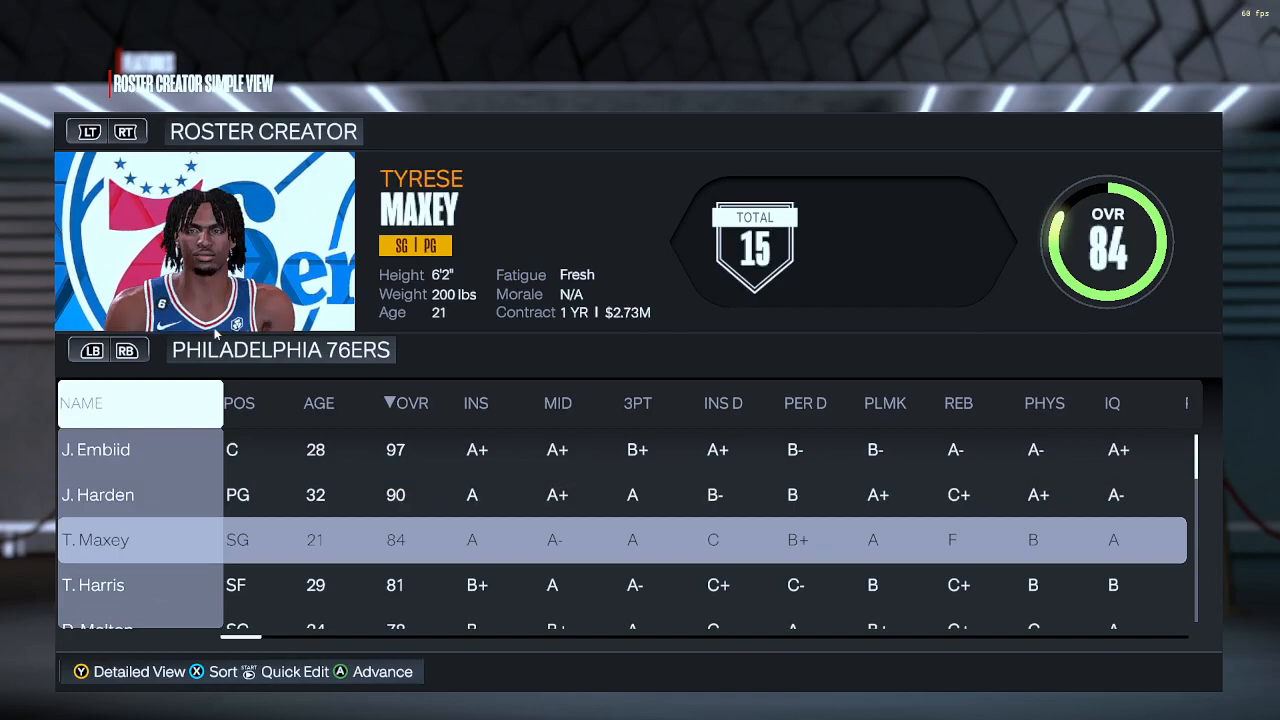
Step: Bring up T. Maxey's player options in NBA 2K23 and choose Edit Player
{"action": "left_click", "coordinate": [96, 539]}
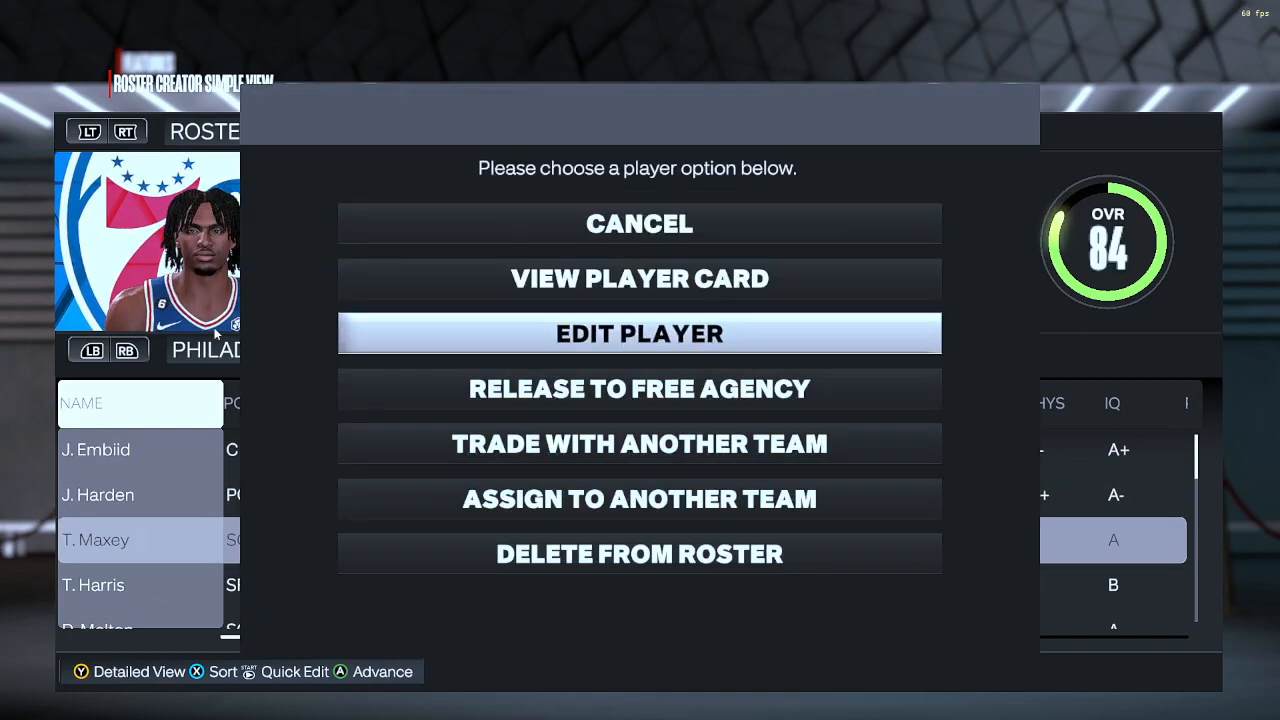
{"action": "left_click", "coordinate": [638, 333]}
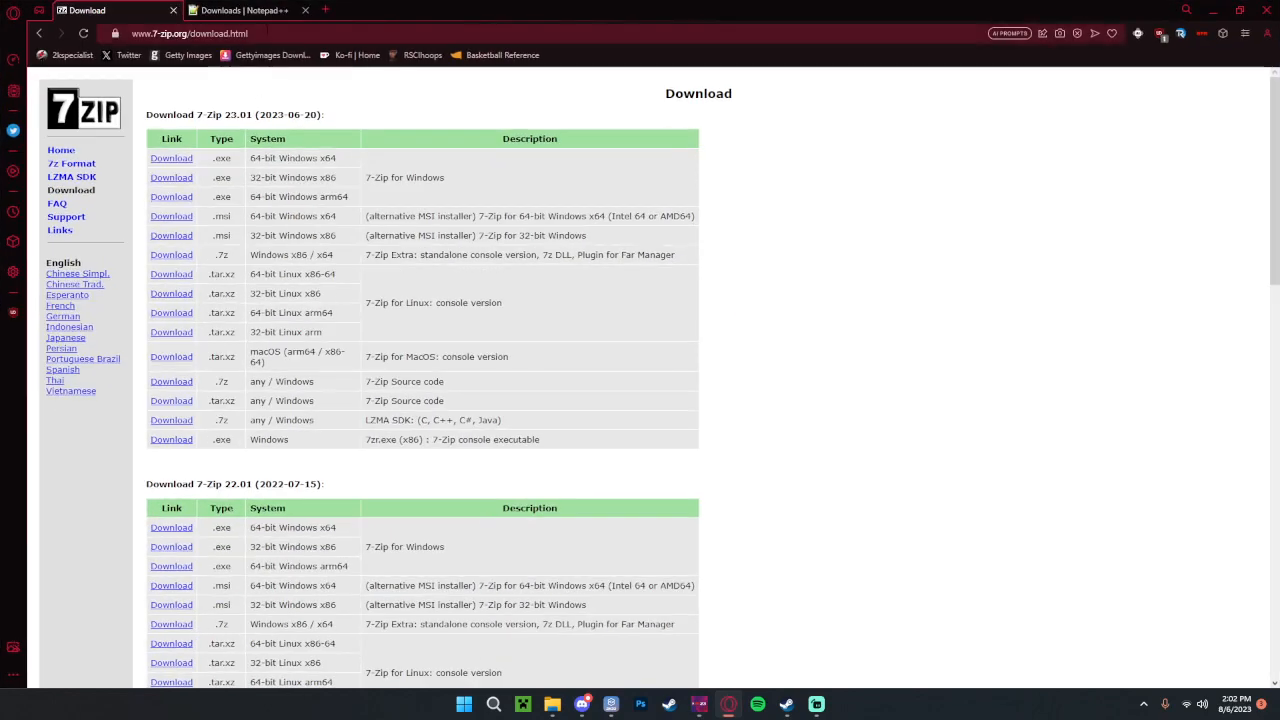
Step: Show the Notepad++ downloads page in Opera GX
{"action": "left_click", "coordinate": [240, 10]}
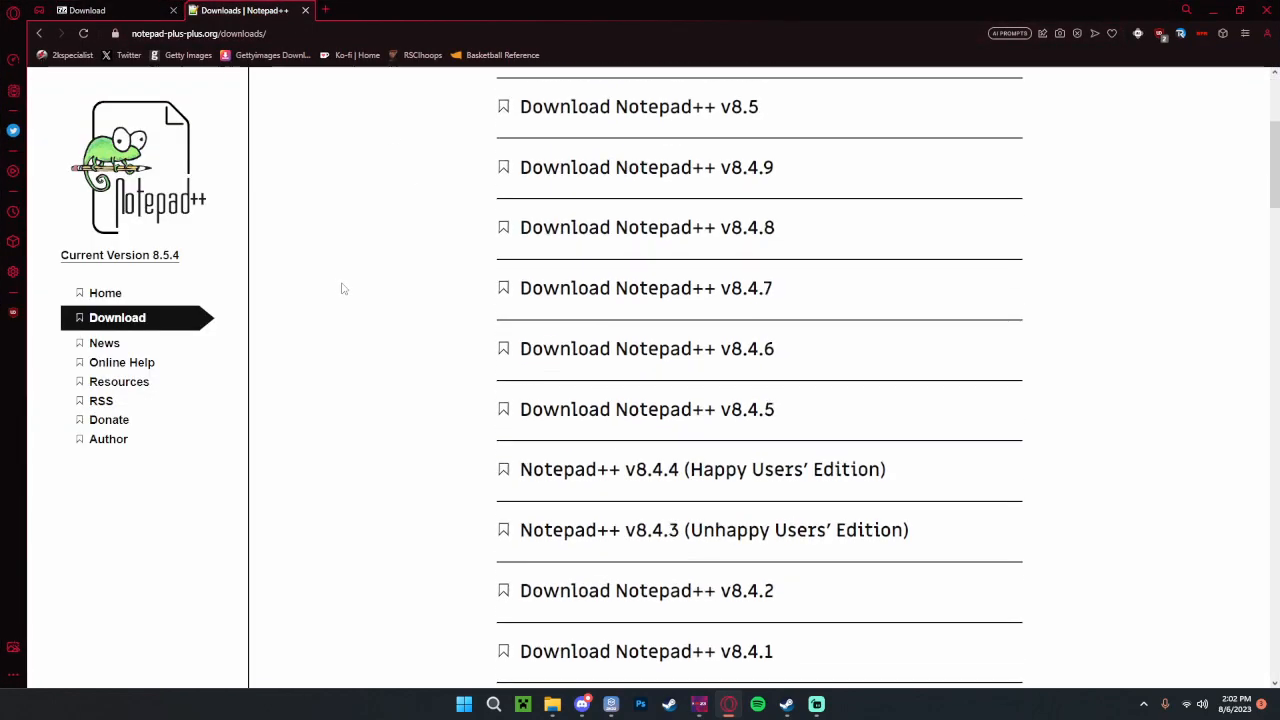
{"action": "scroll", "scroll_direction": "up", "scroll_amount": 3}
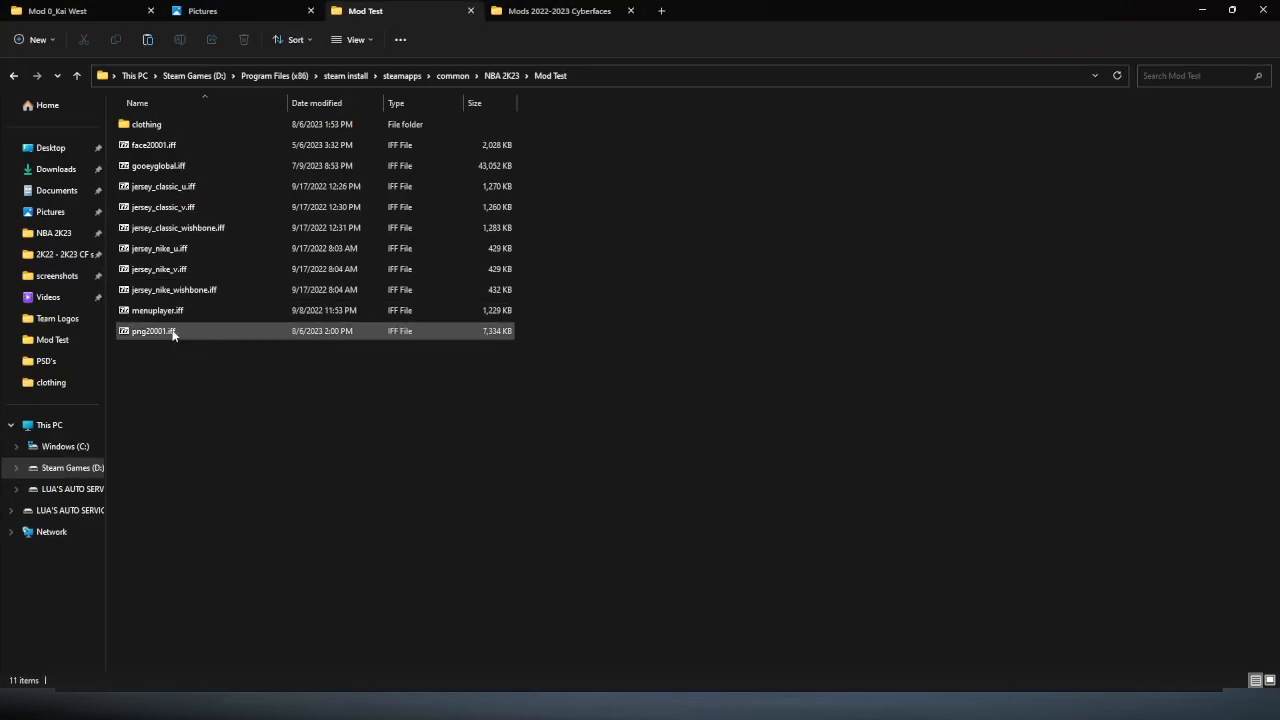
{"action": "mouse_move", "coordinate": [184, 345]}
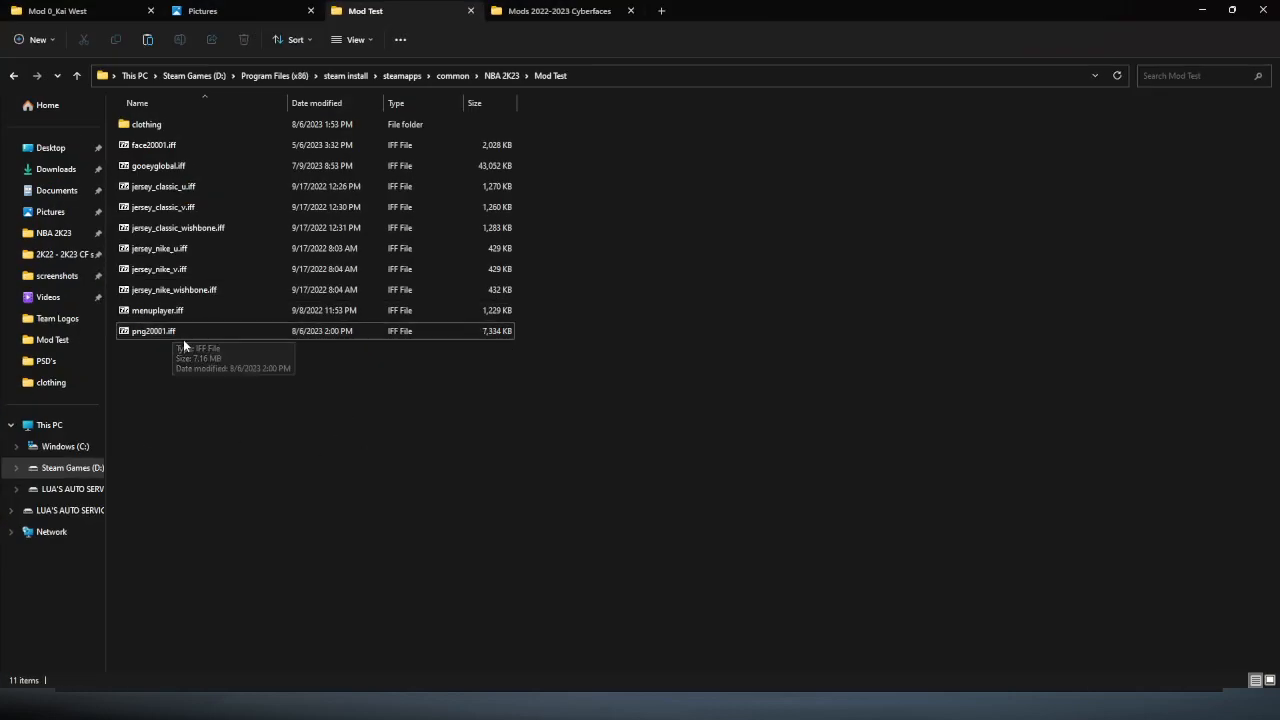
Step: Set .iff files to always open with 7zFM.exe from C:\Program Files\7-Zip
{"action": "right_click", "coordinate": [153, 331]}
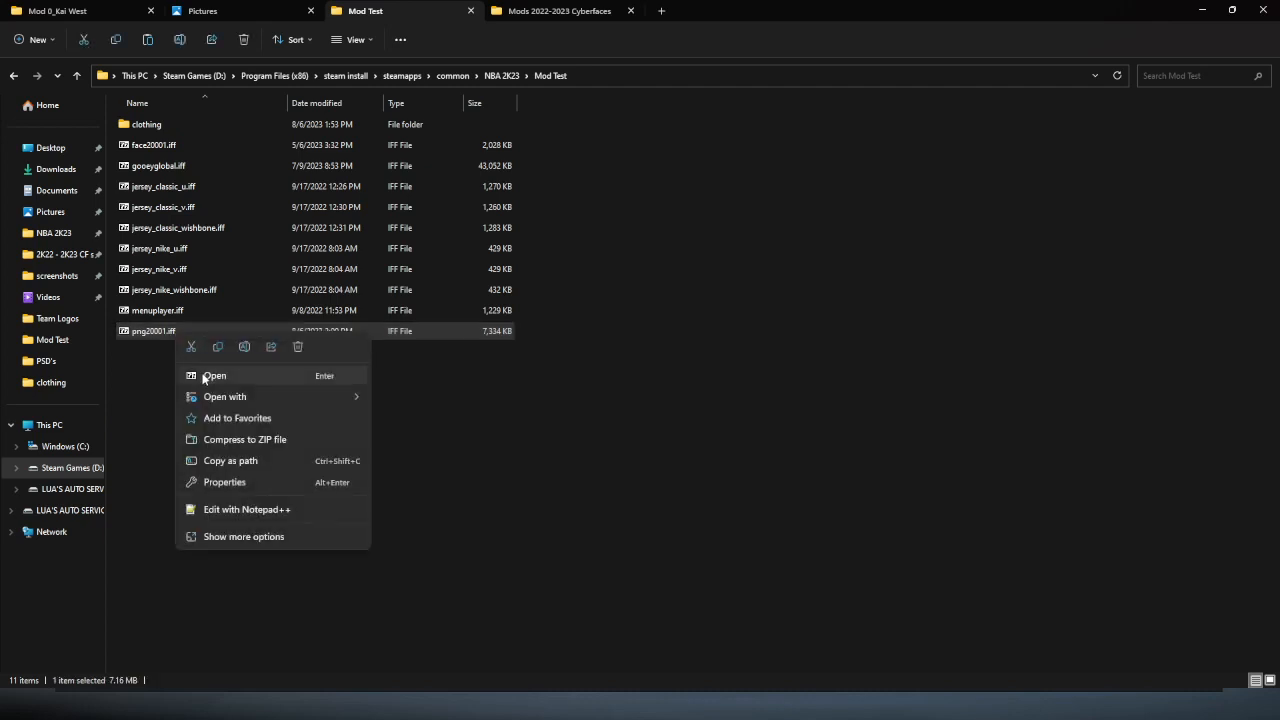
{"action": "left_click", "coordinate": [225, 396]}
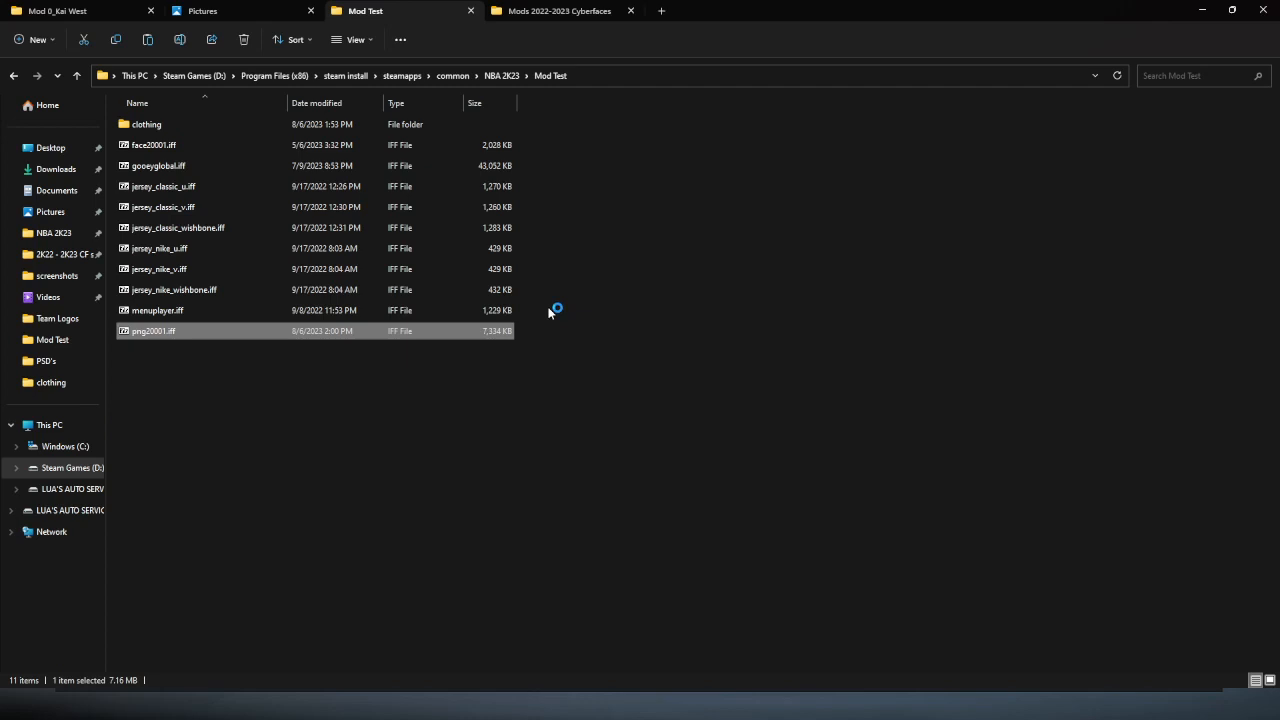
{"action": "double_click", "coordinate": [153, 330]}
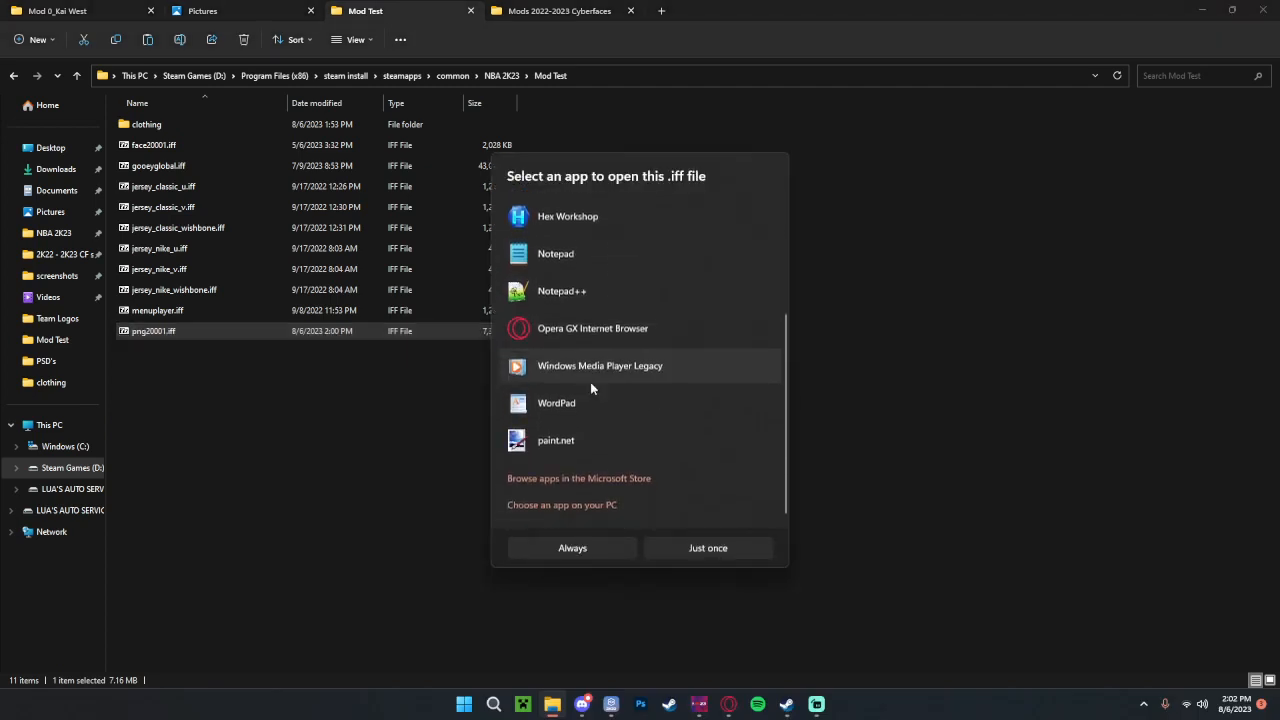
{"action": "left_click", "coordinate": [562, 504]}
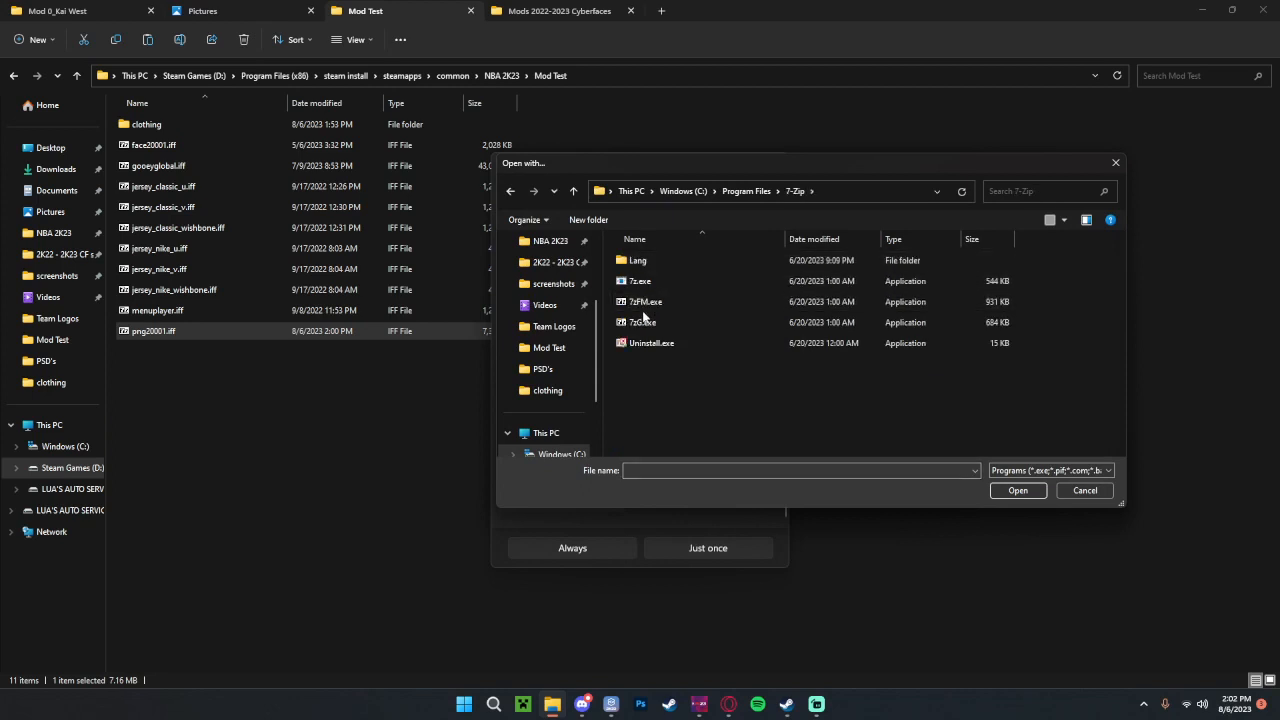
{"action": "mouse_move", "coordinate": [648, 303]}
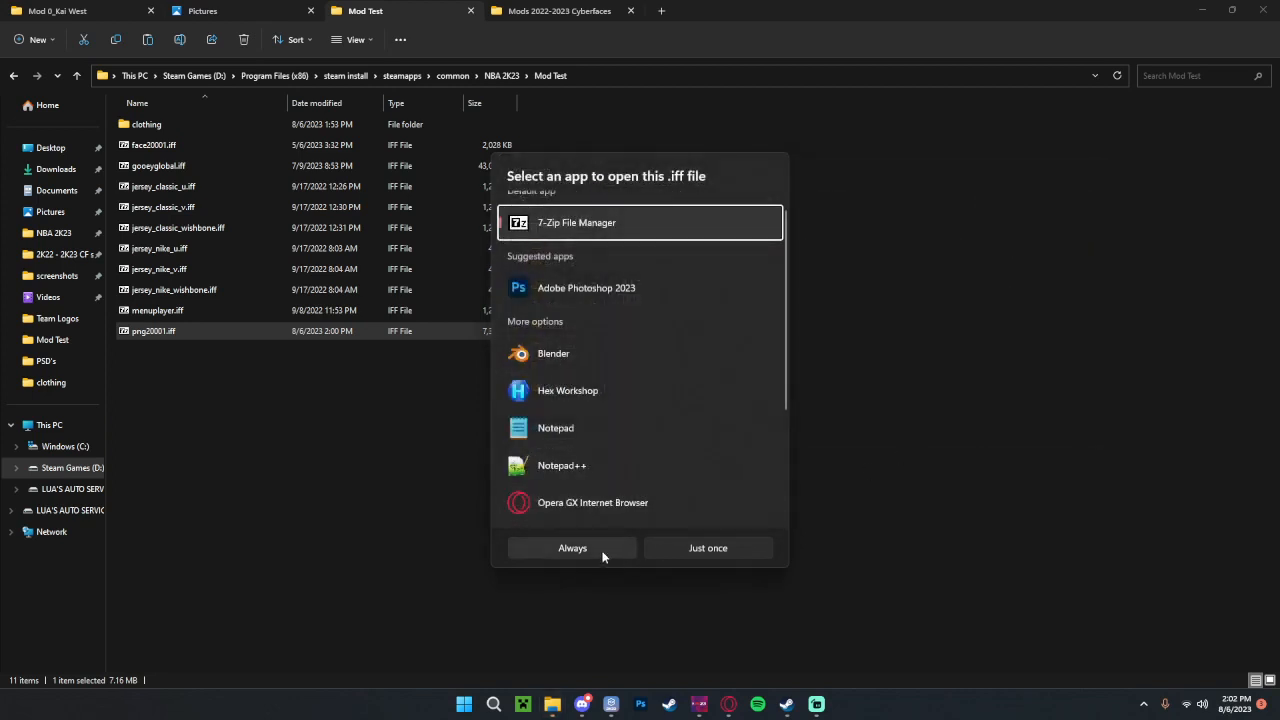
{"action": "left_click", "coordinate": [707, 547]}
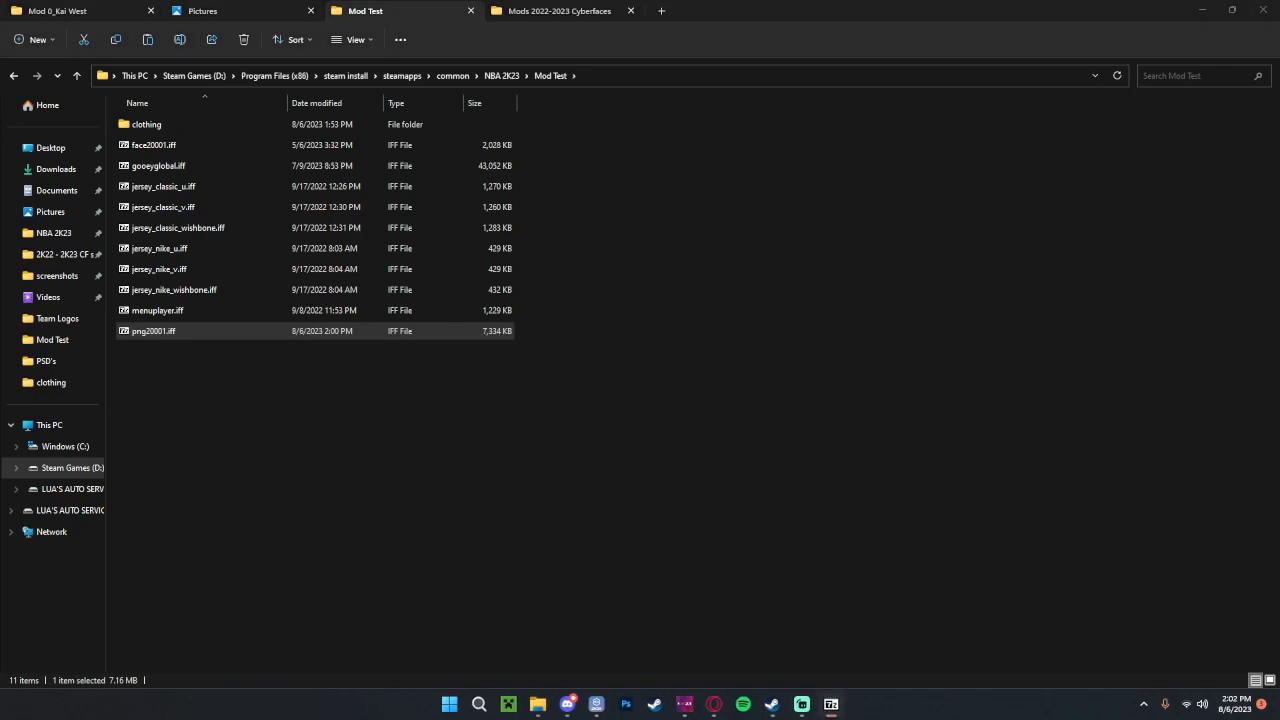
Step: Extract hihead.SCNE from png20001.iff into the Mod Test folder and close 7-Zip
{"action": "double_click", "coordinate": [152, 330]}
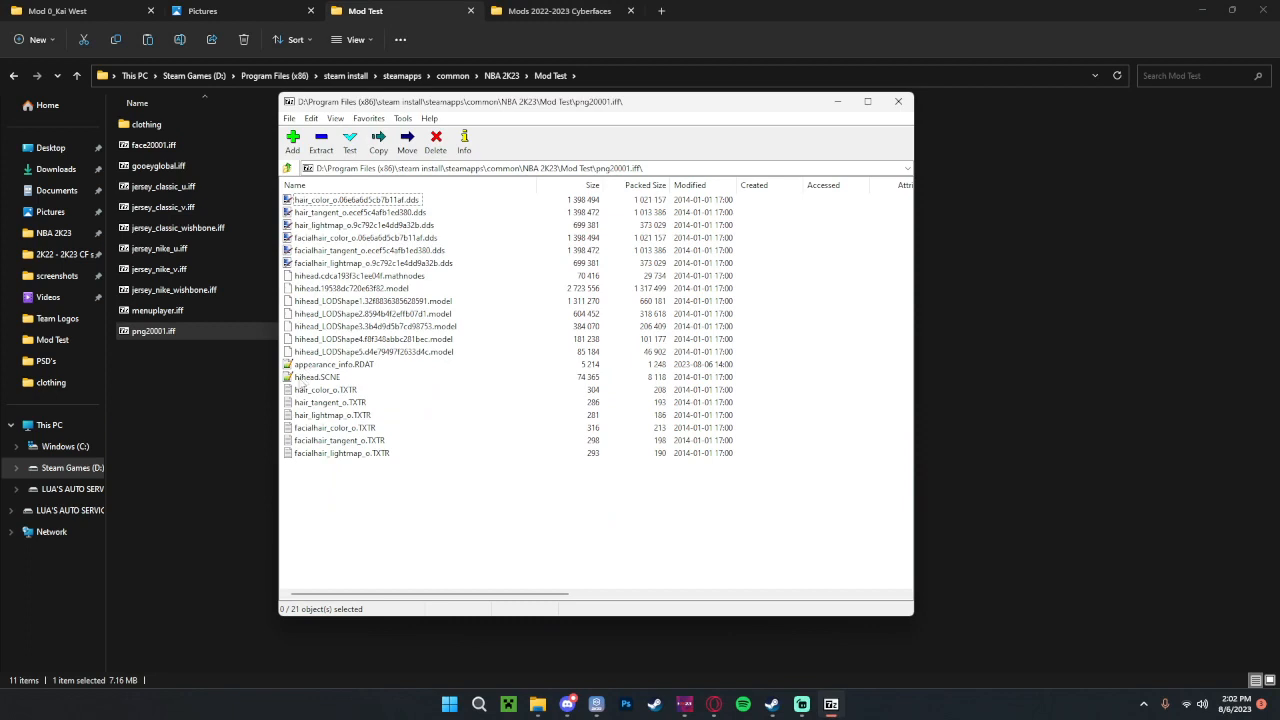
{"action": "left_click", "coordinate": [898, 104]}
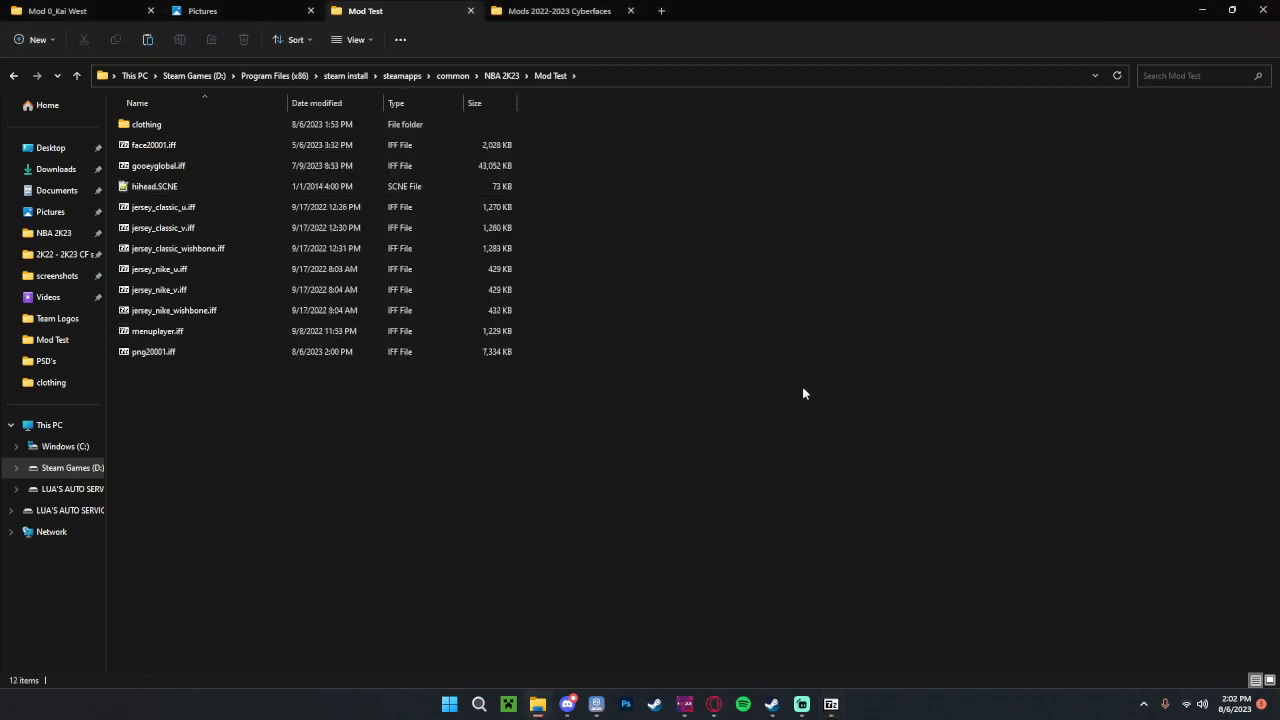
Step: Abandon opening hihead.SCNE with another app and delete it from Mod Test
{"action": "right_click", "coordinate": [154, 186]}
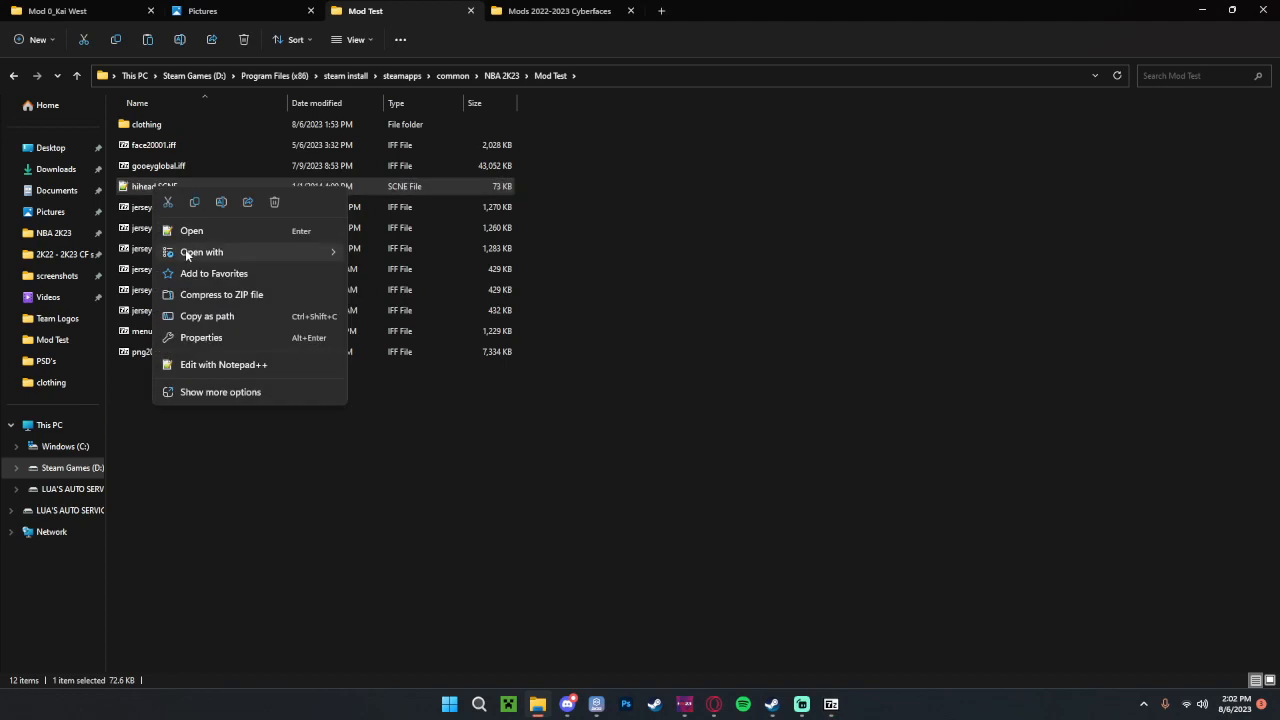
{"action": "left_click", "coordinate": [201, 251]}
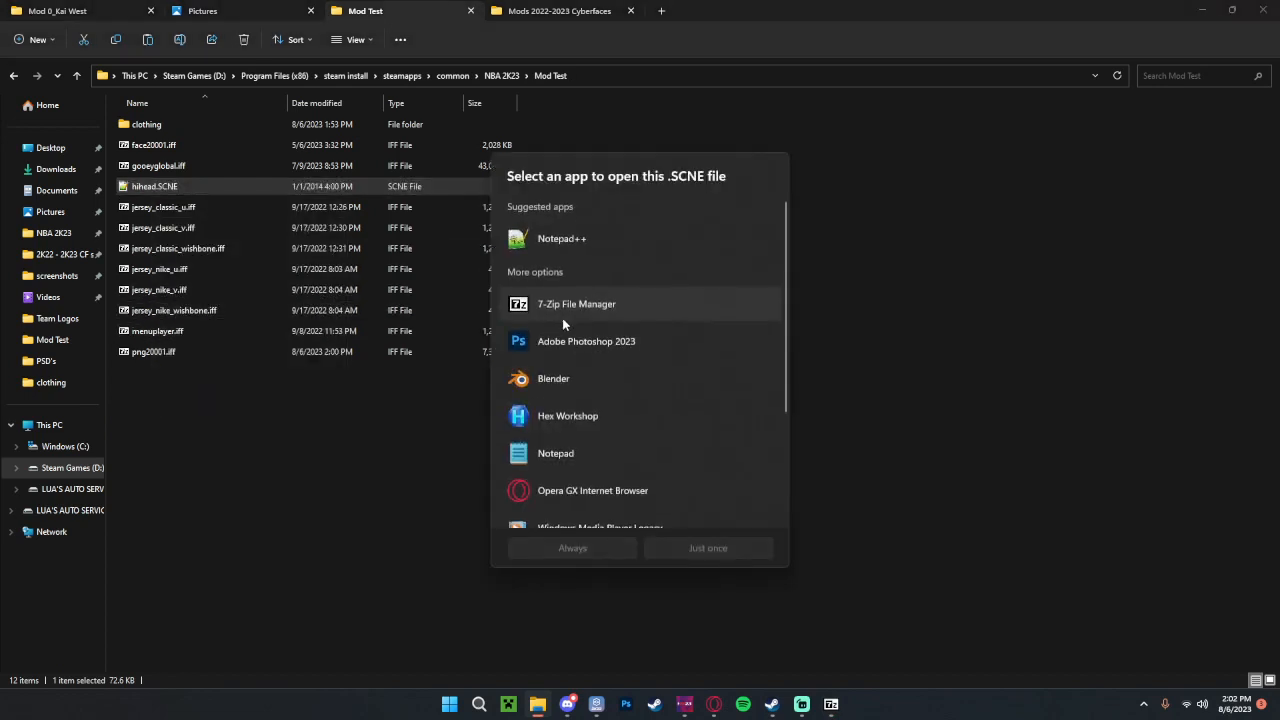
{"action": "scroll", "scroll_direction": "down", "scroll_amount": 3}
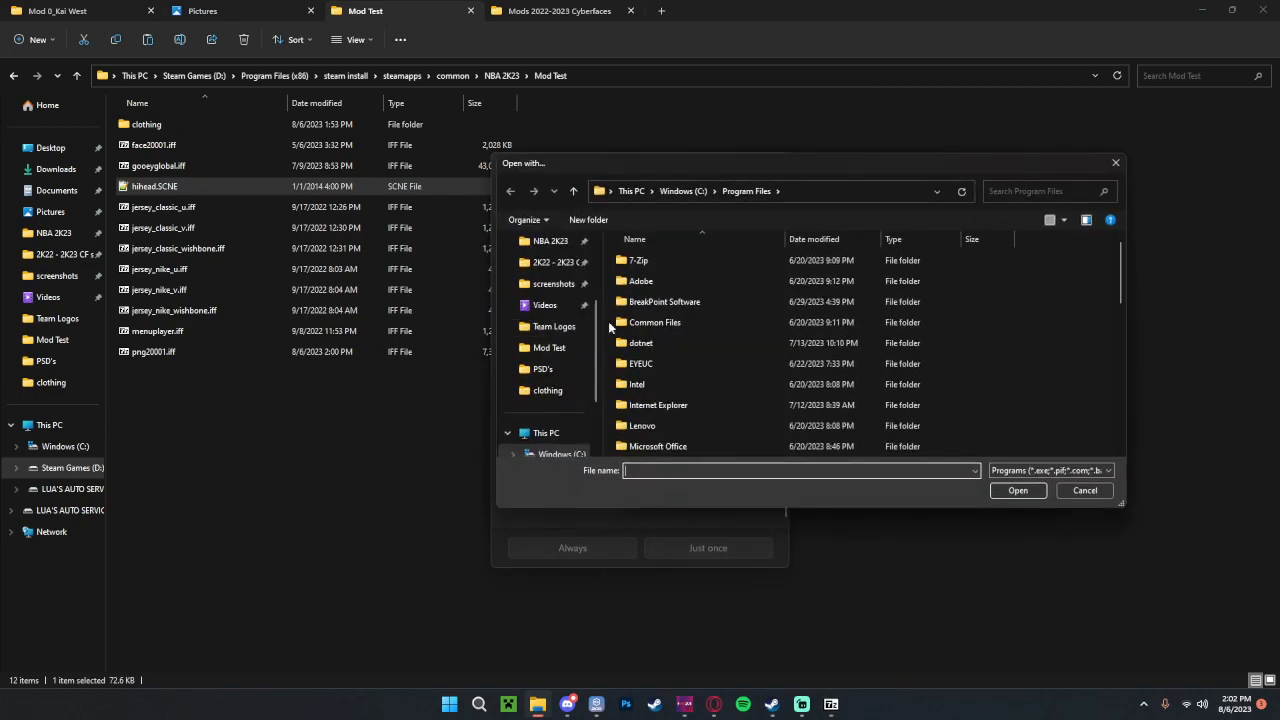
{"action": "double_click", "coordinate": [650, 322]}
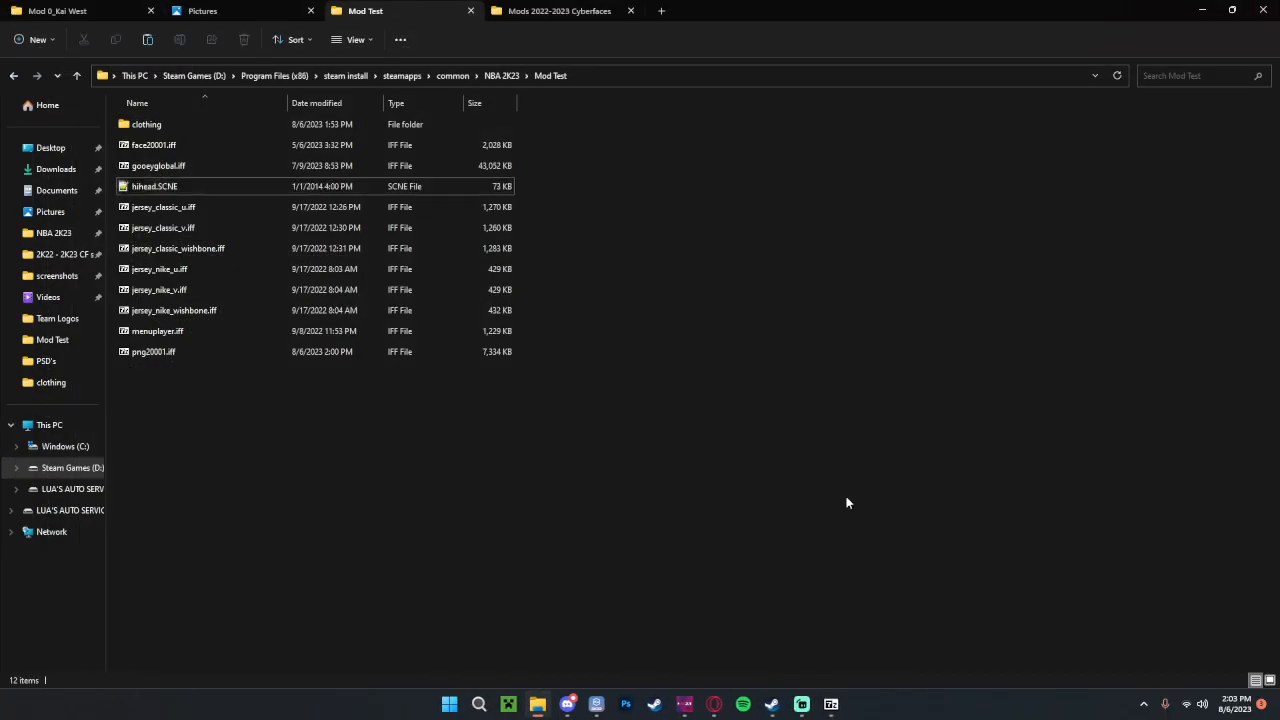
{"action": "right_click", "coordinate": [155, 186]}
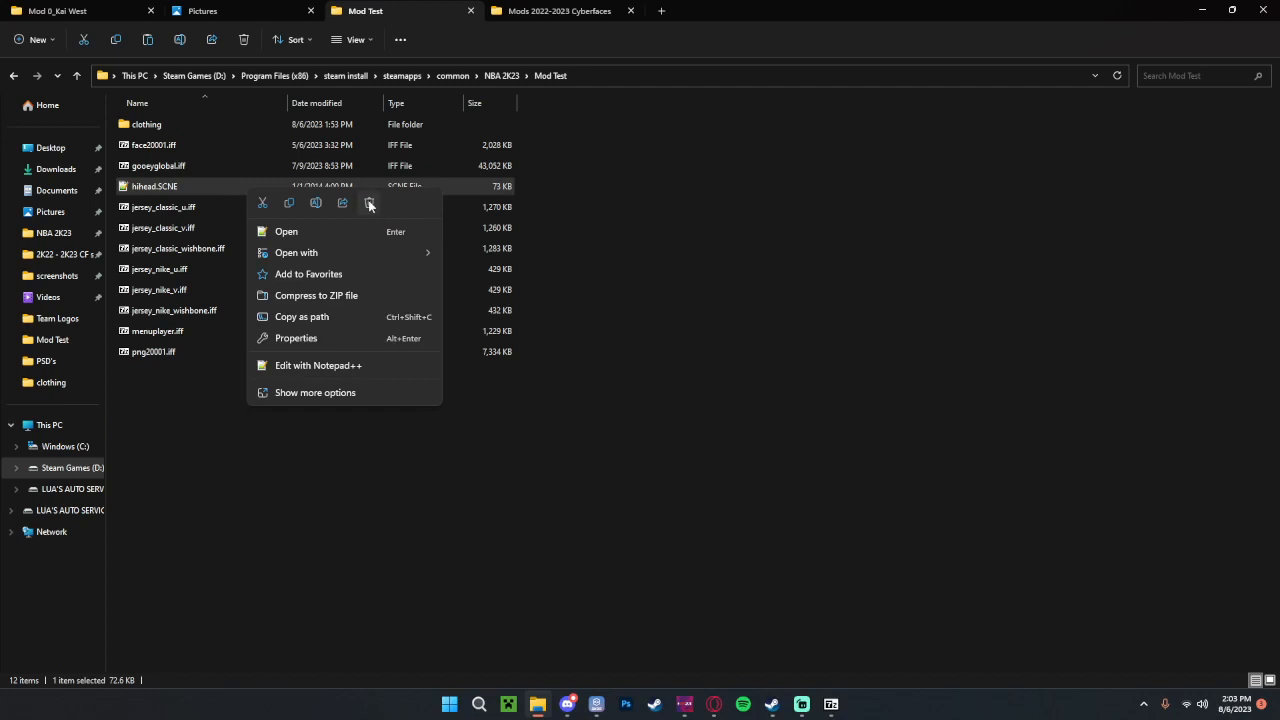
{"action": "left_click", "coordinate": [369, 203]}
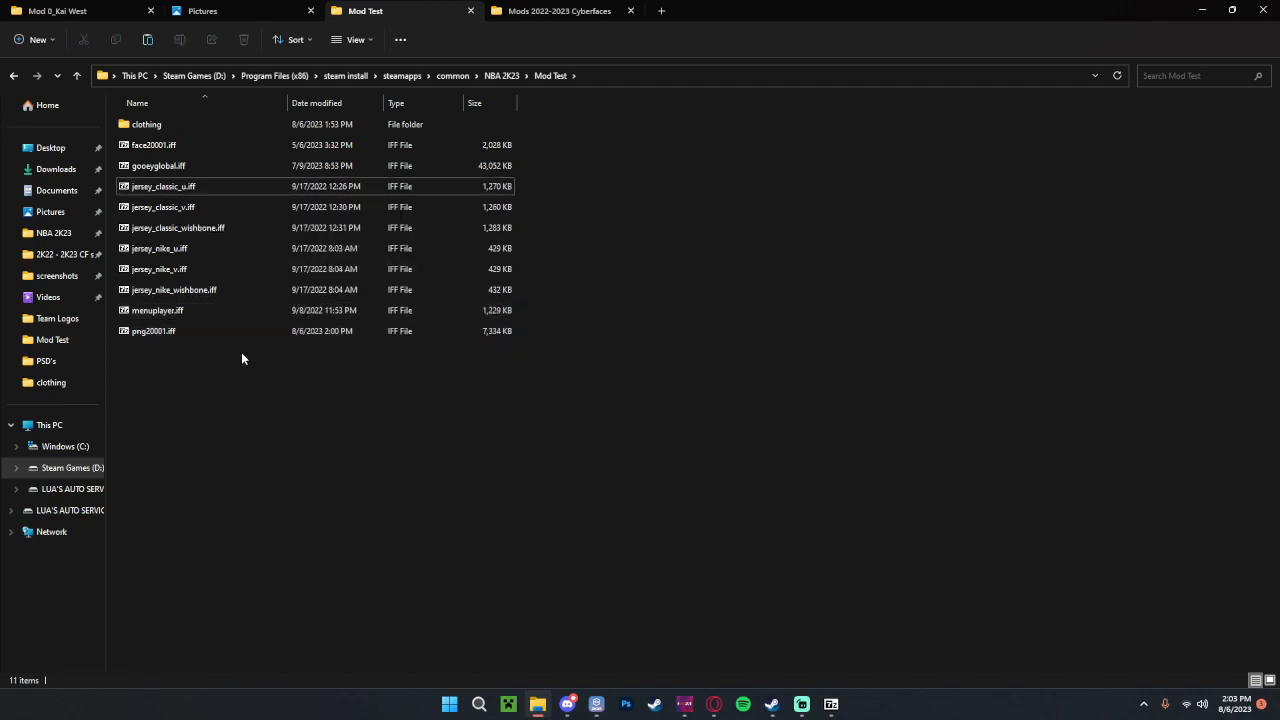
{"action": "mouse_move", "coordinate": [370, 437]}
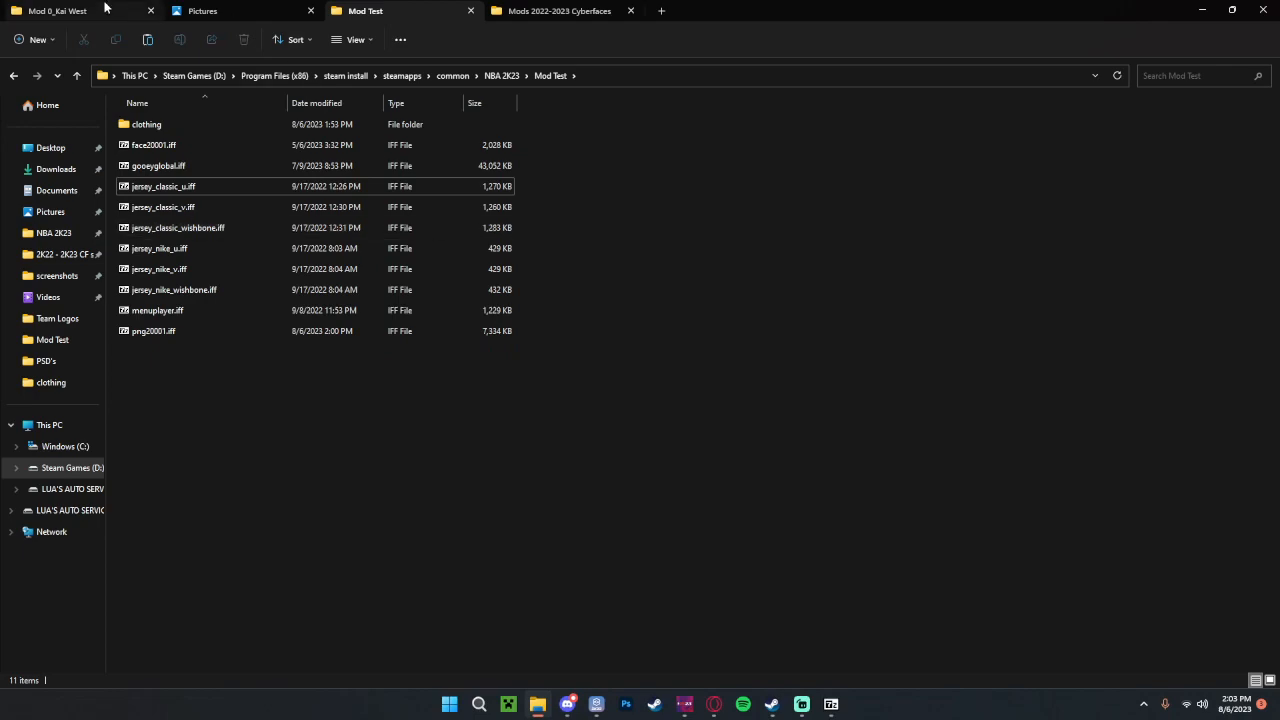
Step: Search 2kspecialist.net for 'physics 2K23' and browse the jersey and net physics results
{"action": "left_click", "coordinate": [564, 11]}
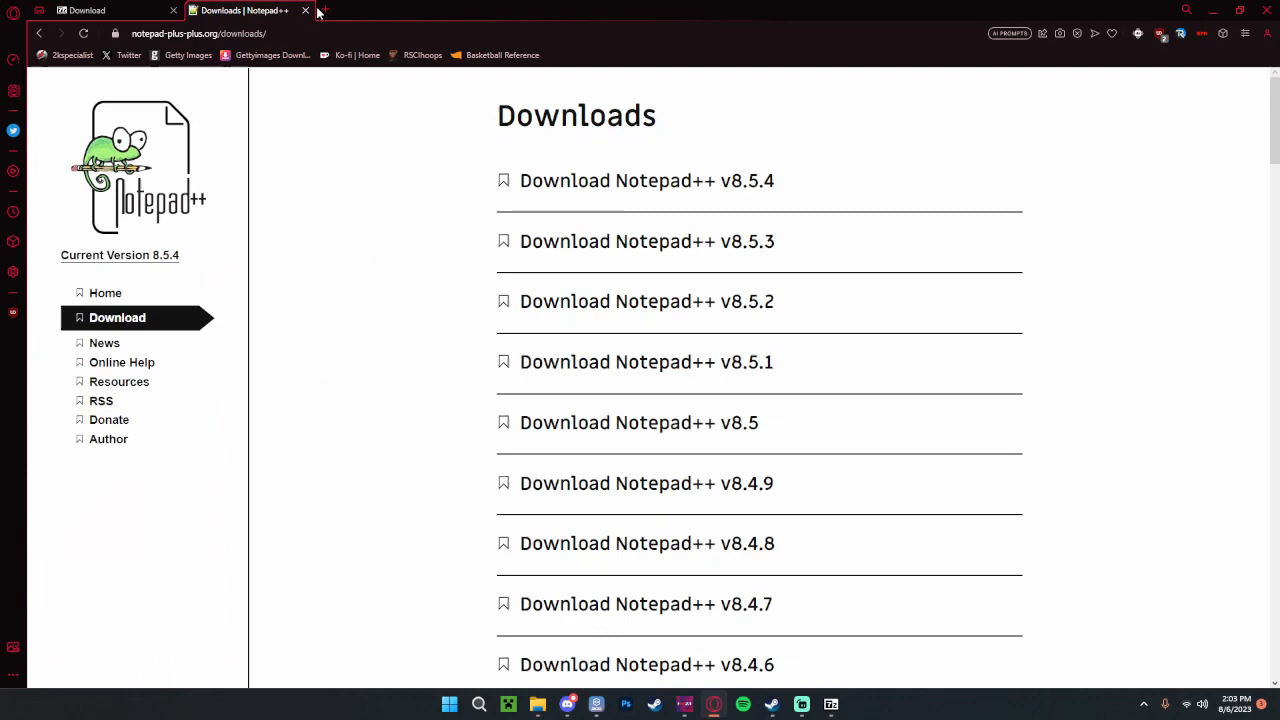
{"action": "left_click", "coordinate": [331, 10]}
{"action": "type", "text": "p"}
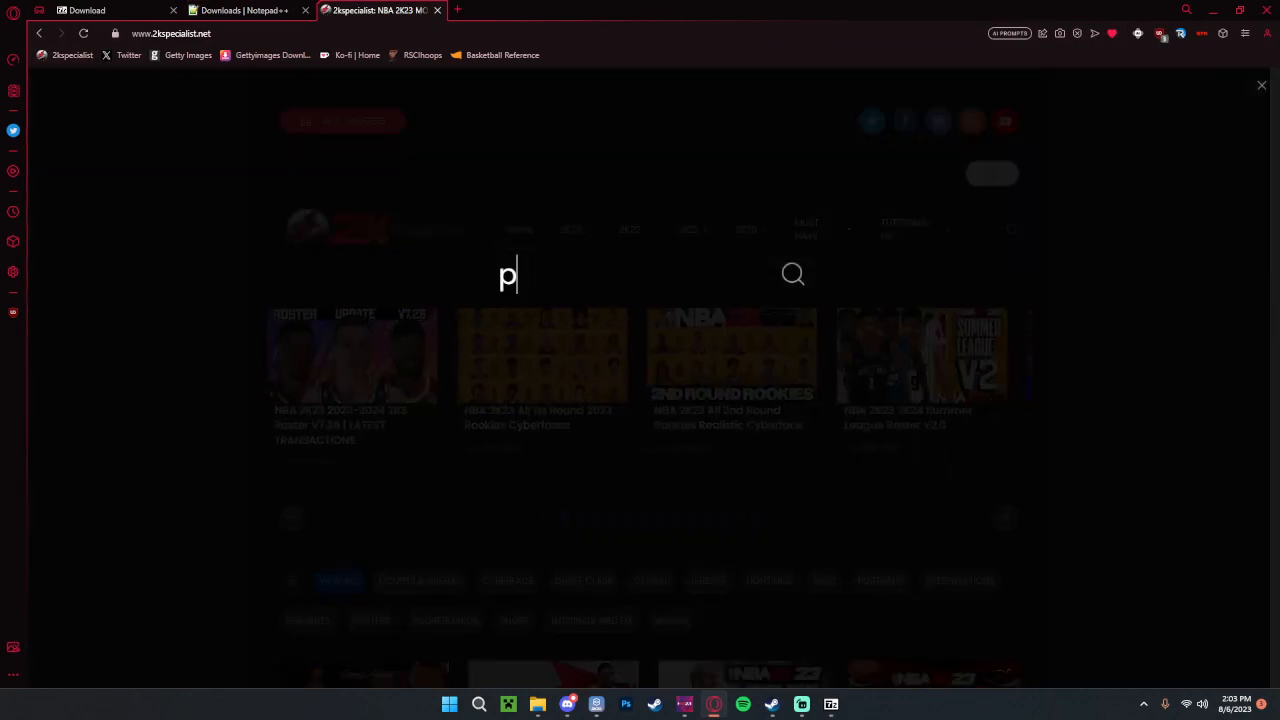
{"action": "type", "text": "hysics 2k2"}
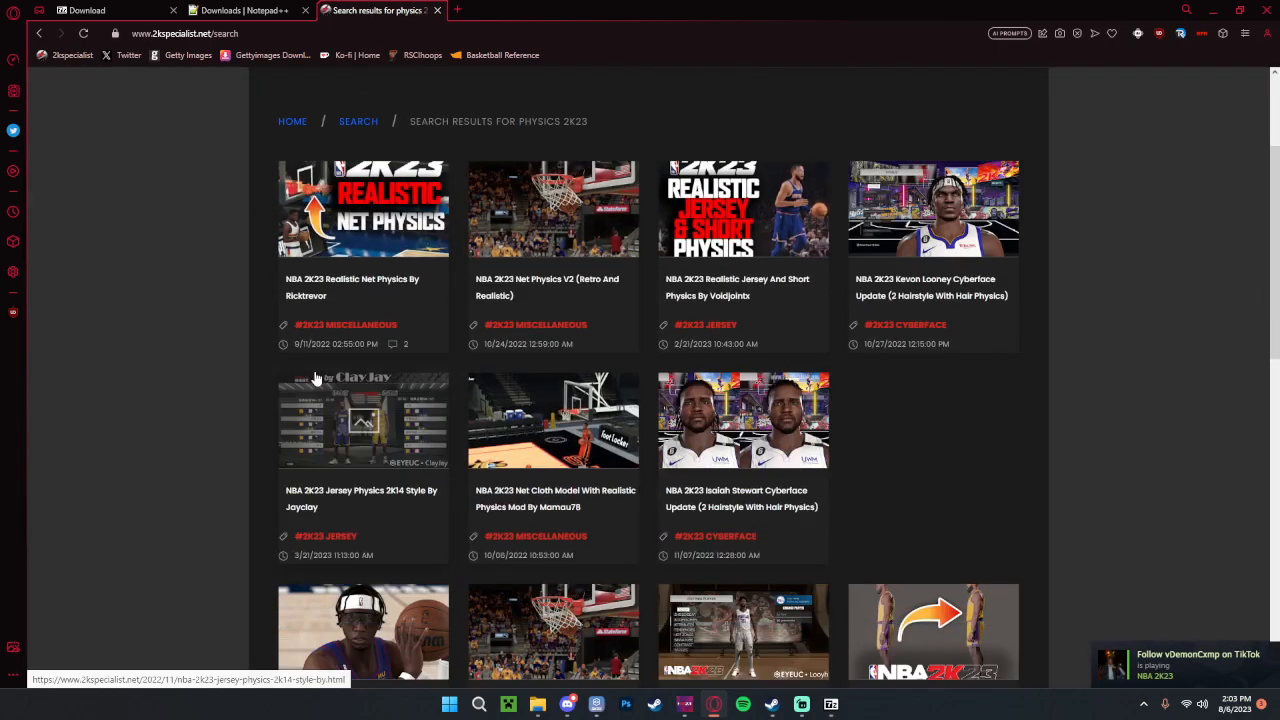
{"action": "scroll", "scroll_direction": "down", "scroll_amount": 3}
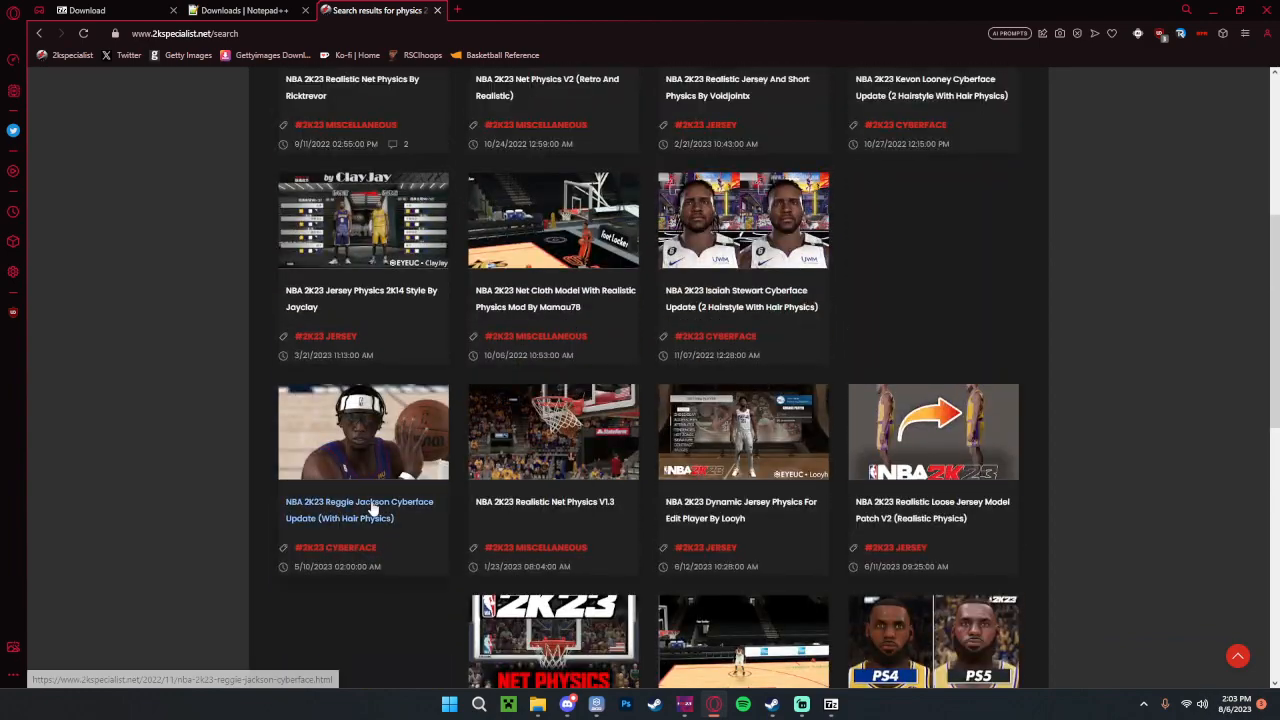
{"action": "scroll", "scroll_direction": "up", "scroll_amount": 3}
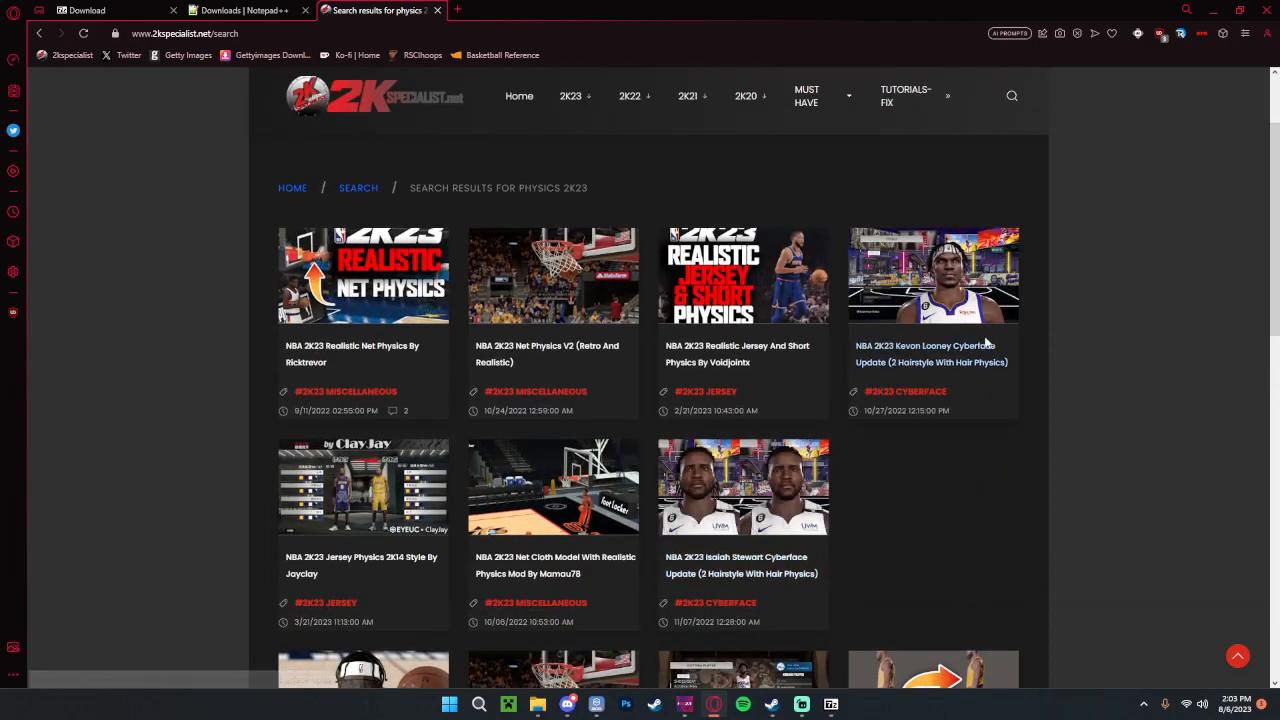
{"action": "scroll", "scroll_direction": "down", "scroll_amount": 3}
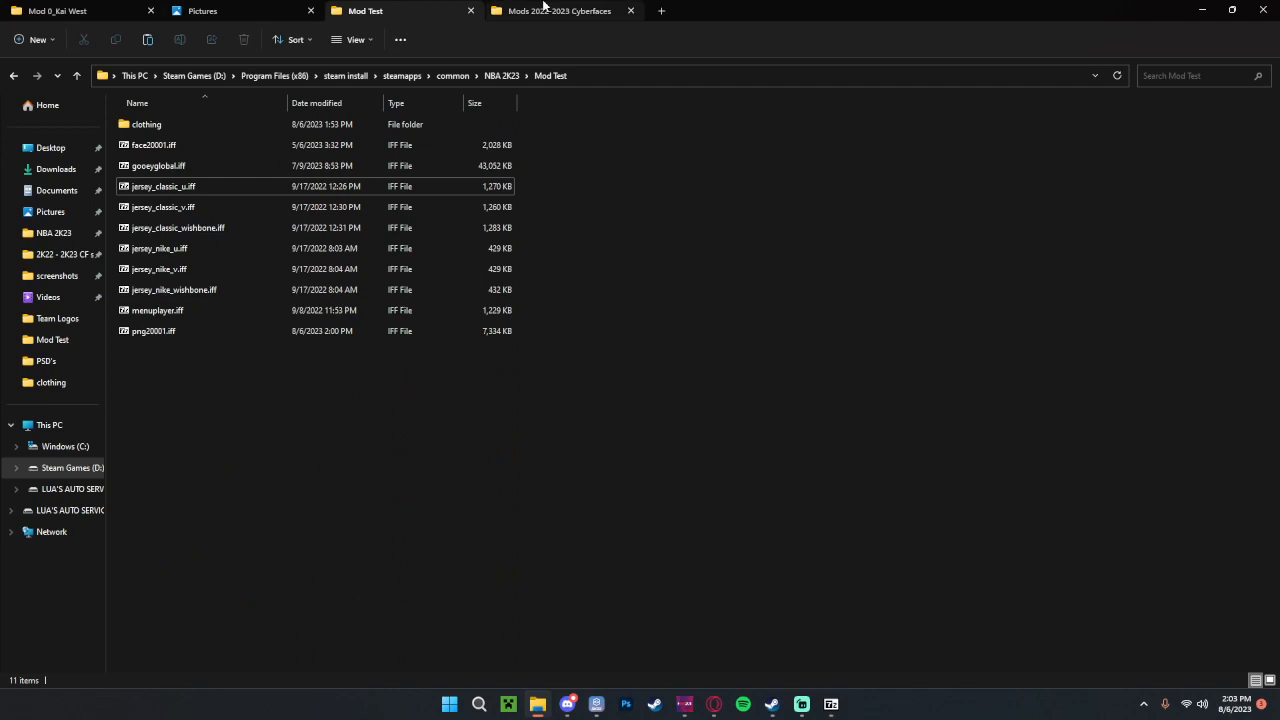
Step: Copy png8011_hair_01.iff and png8011_hair_02.iff into Mod Test, then return to Cyberfaces
{"action": "left_click", "coordinate": [558, 11]}
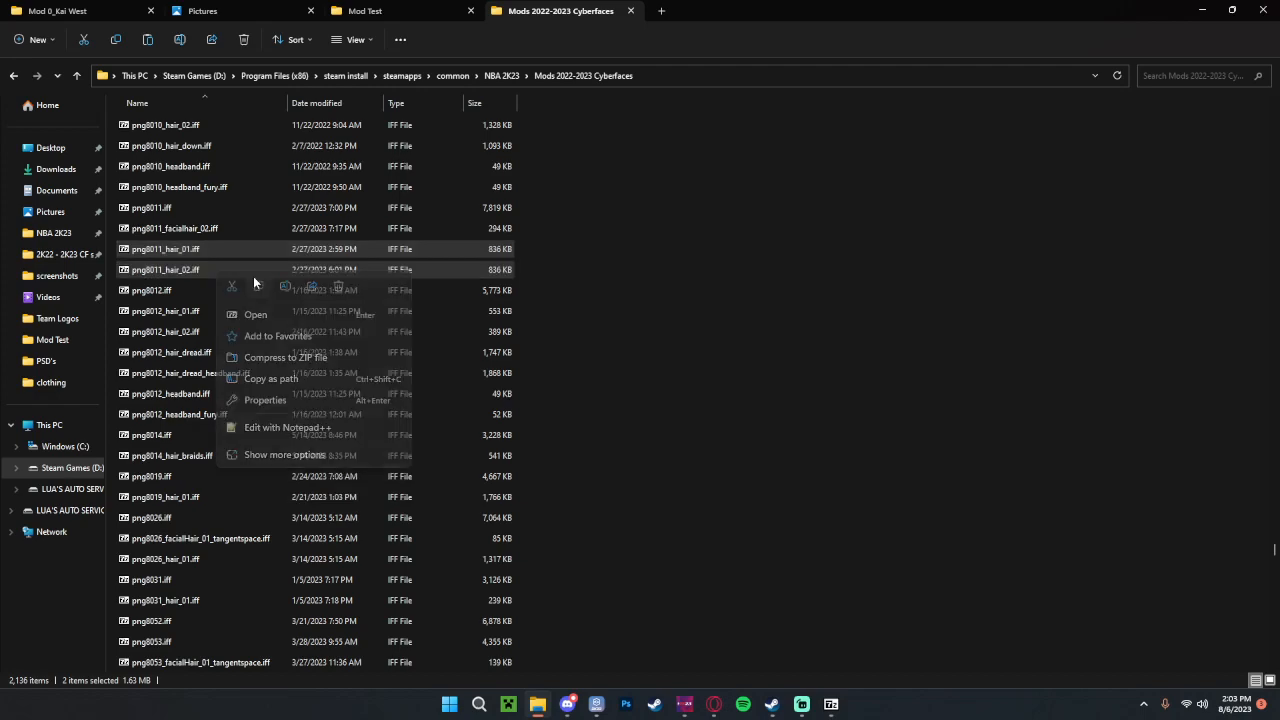
{"action": "left_click", "coordinate": [369, 11]}
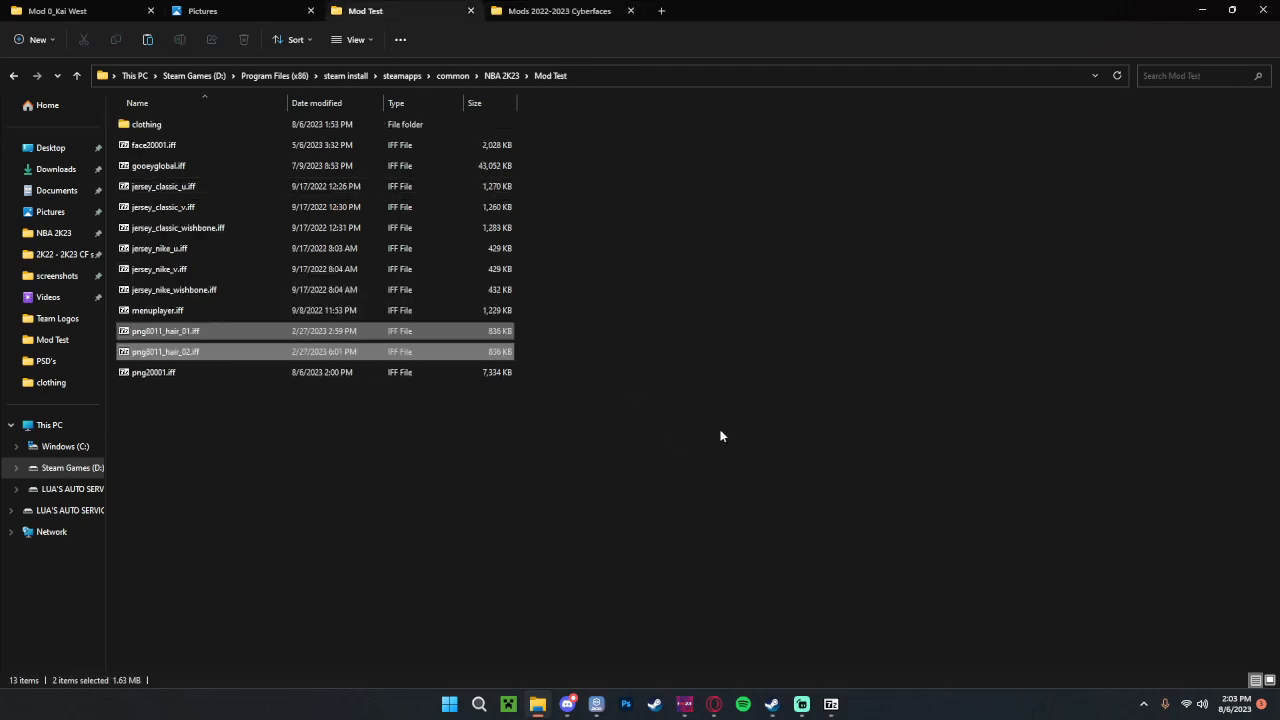
{"action": "left_click", "coordinate": [560, 11]}
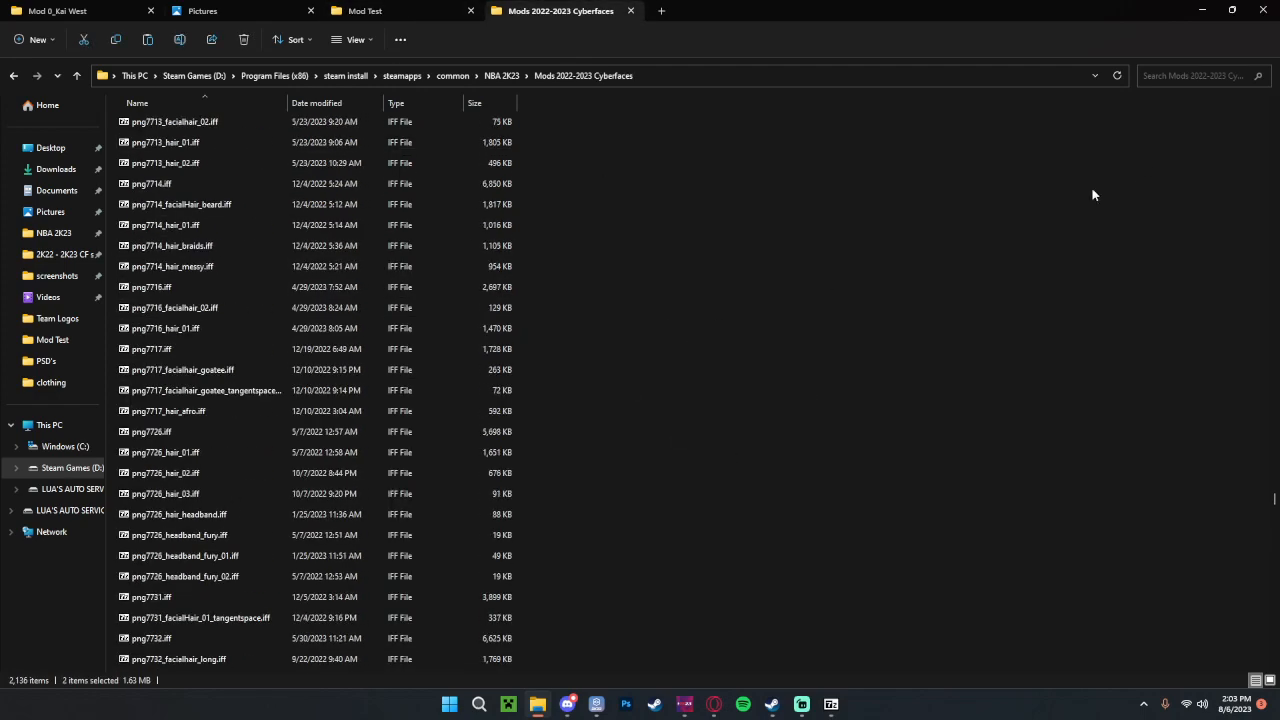
Step: Search Cyberfaces for *8011* and copy face8011_item_hair_01.iff
{"action": "type", "text": "face_item_2"}
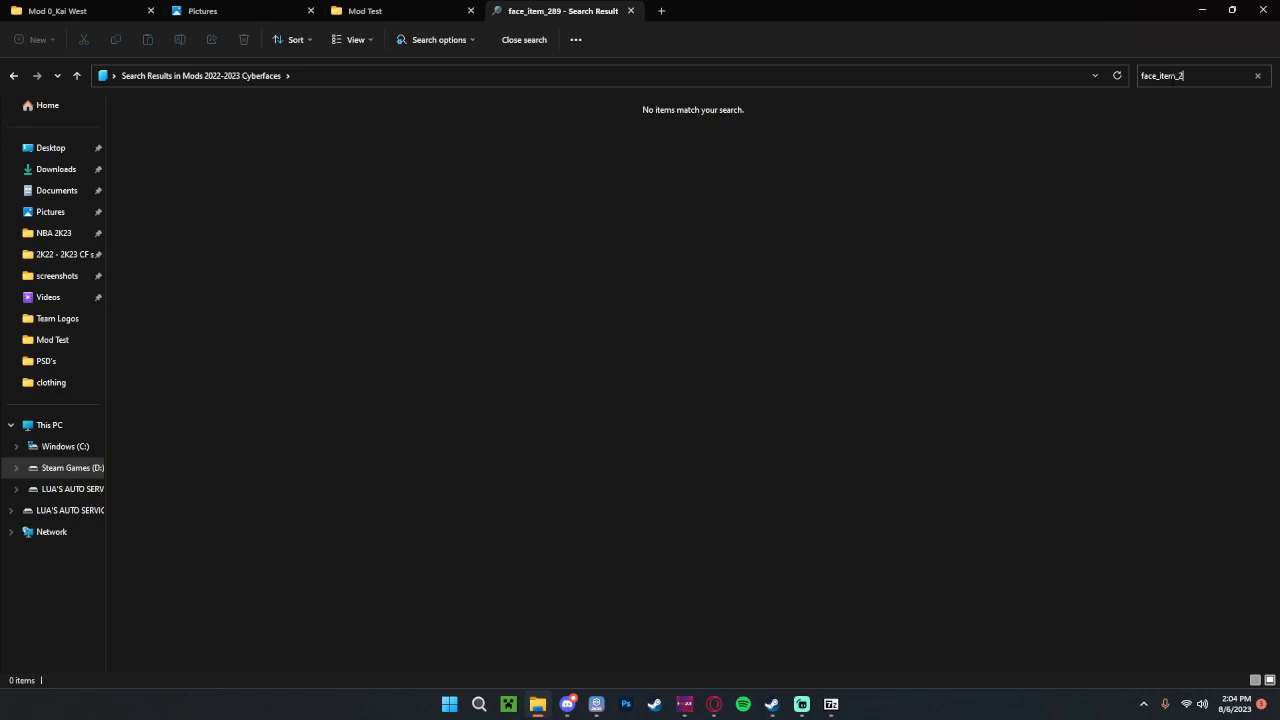
{"action": "type", "text": "face"}
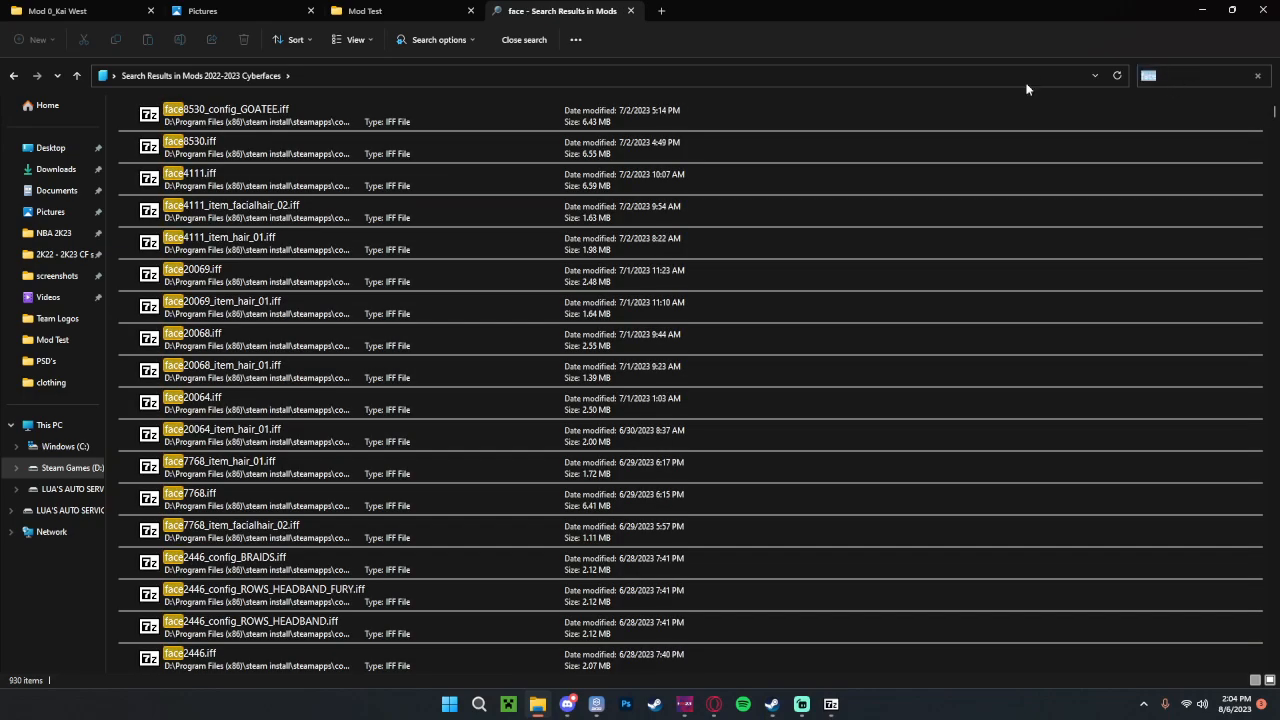
{"action": "left_click", "coordinate": [523, 40]}
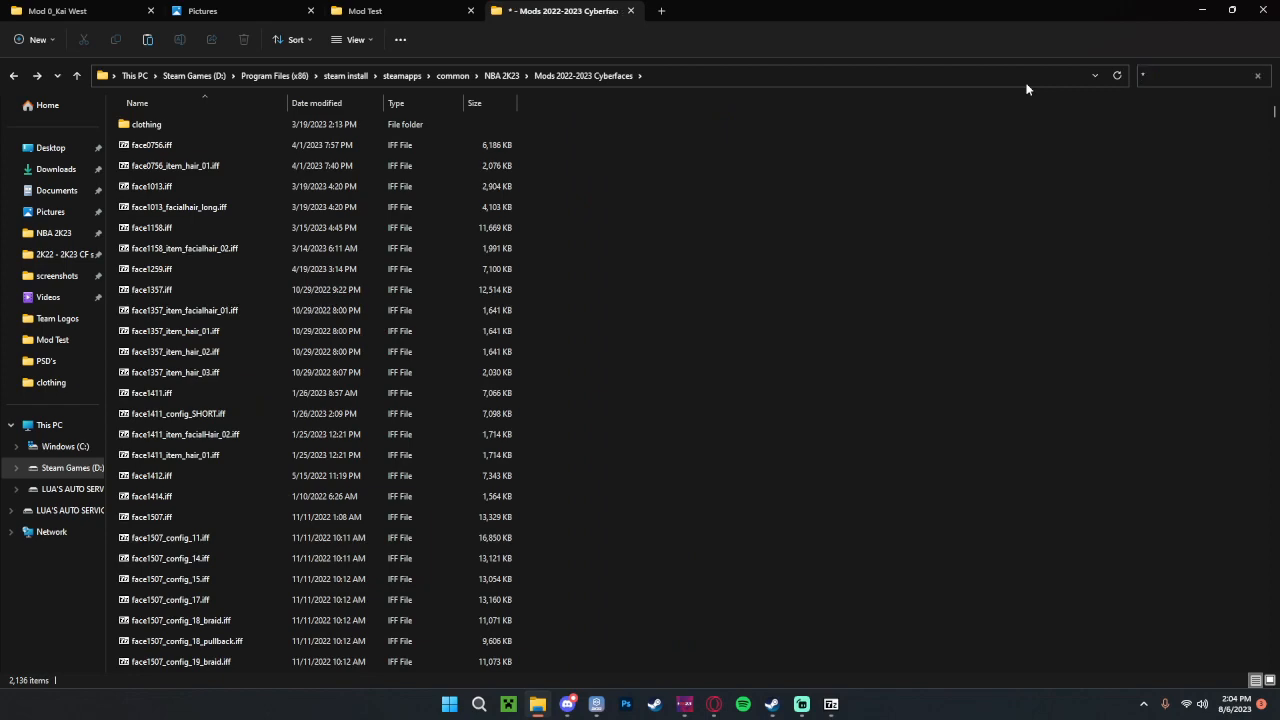
{"action": "type", "text": "*8011*&"}
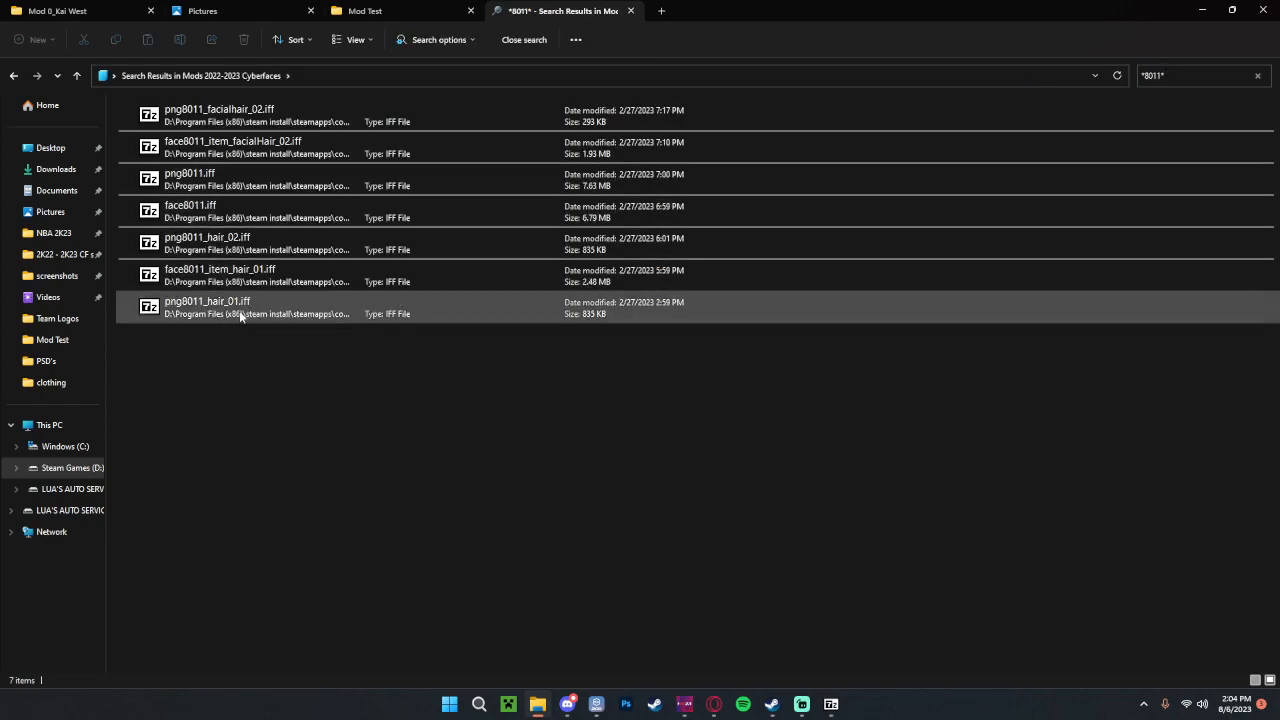
{"action": "left_click", "coordinate": [250, 275]}
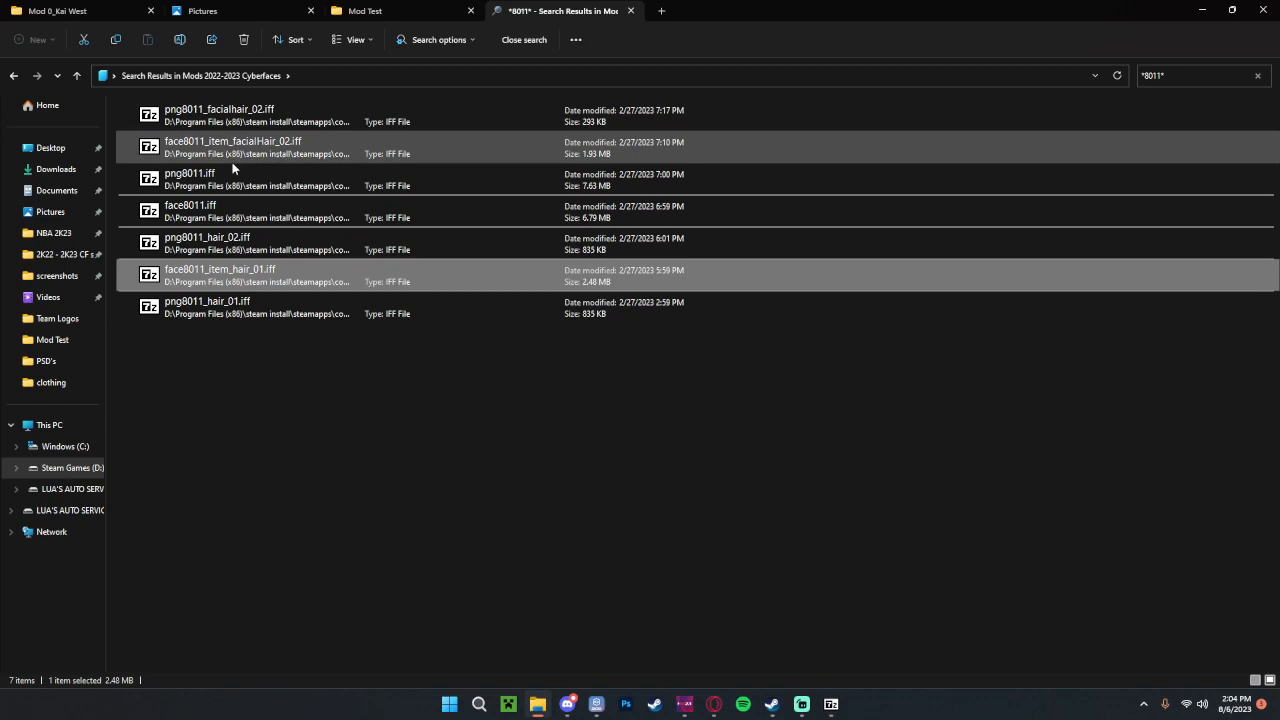
{"action": "left_click", "coordinate": [365, 11]}
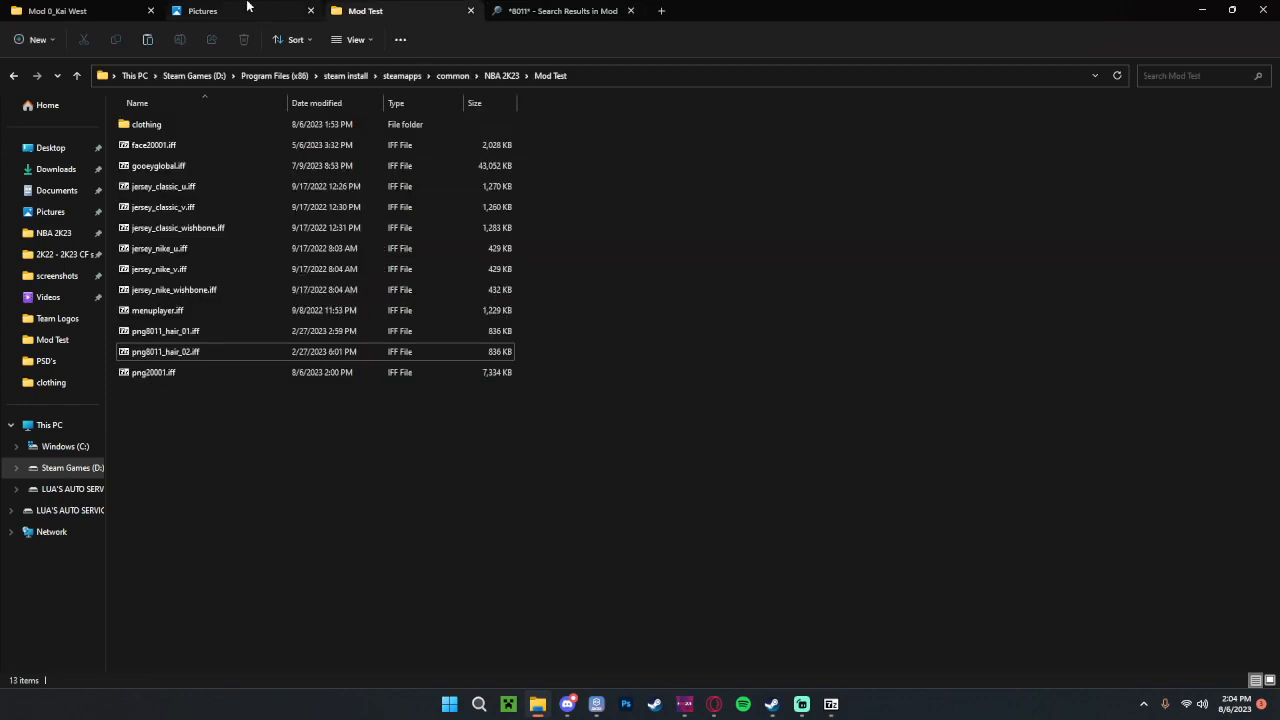
{"action": "mouse_move", "coordinate": [773, 471]}
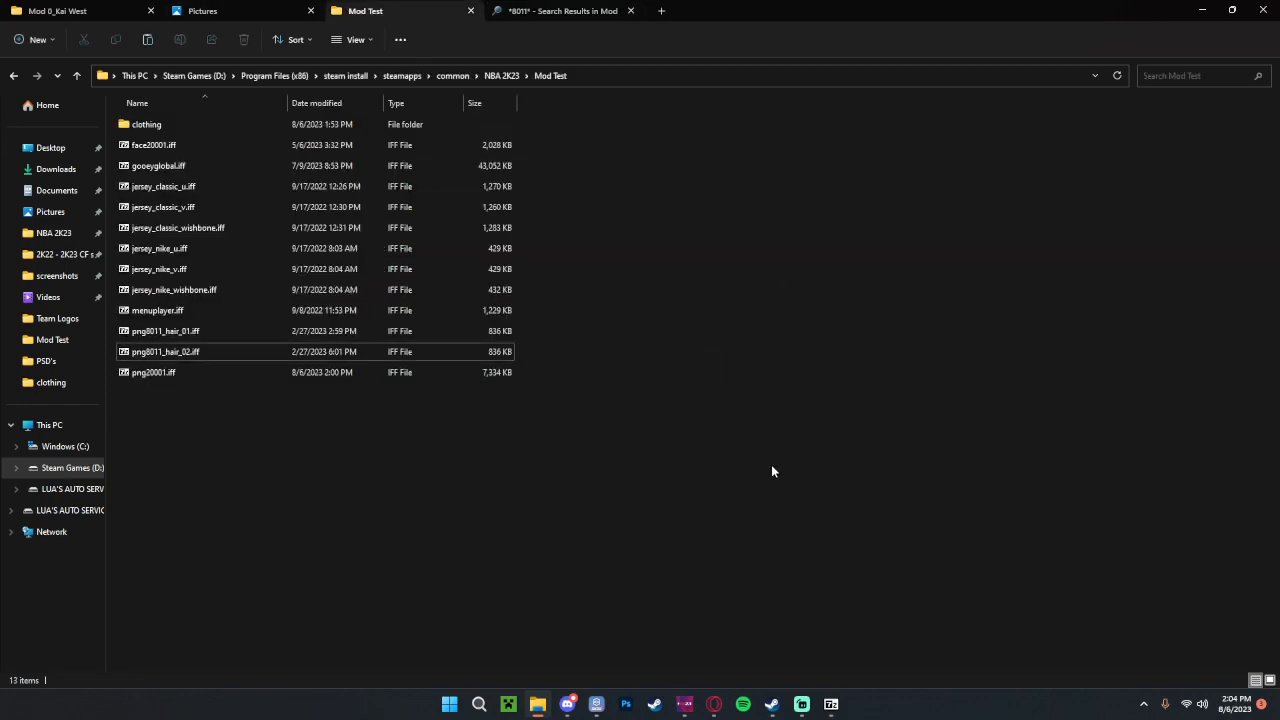
Step: Paste the face hair file and rename the three 8011 hair files to 20001
{"action": "right_click", "coordinate": [175, 145]}
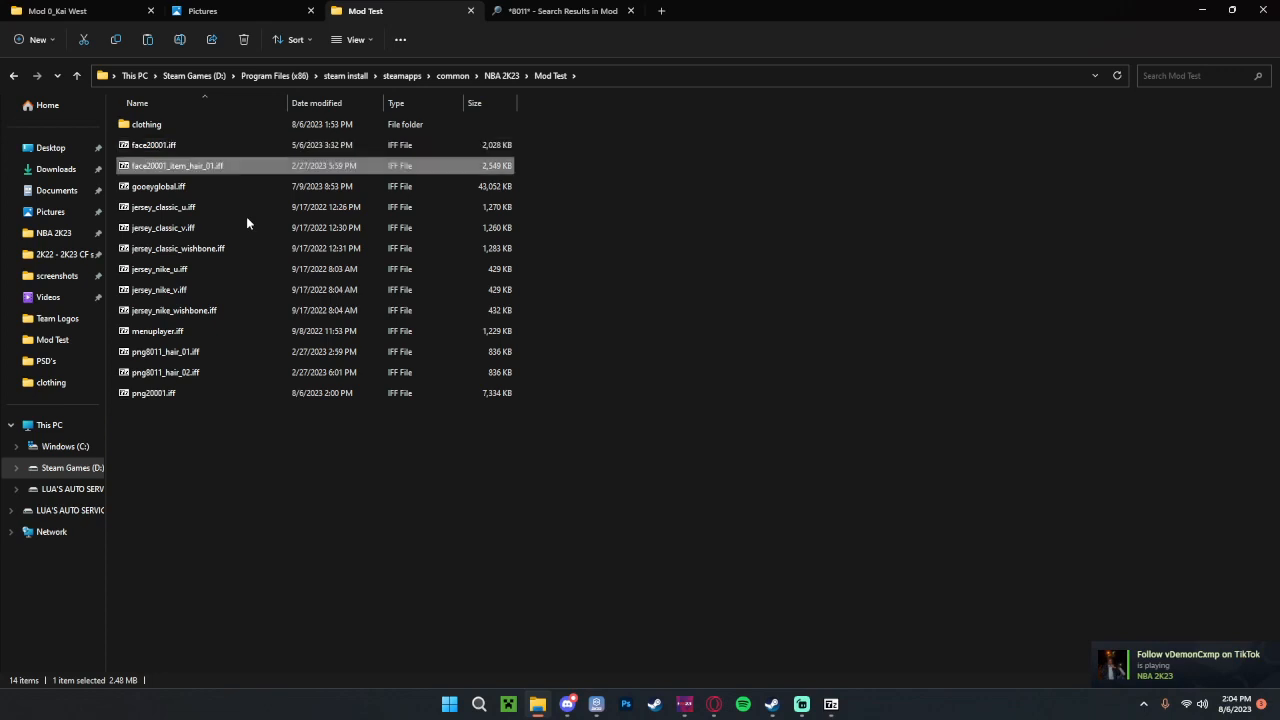
{"action": "left_click", "coordinate": [165, 351]}
{"action": "type", "text": "200"}
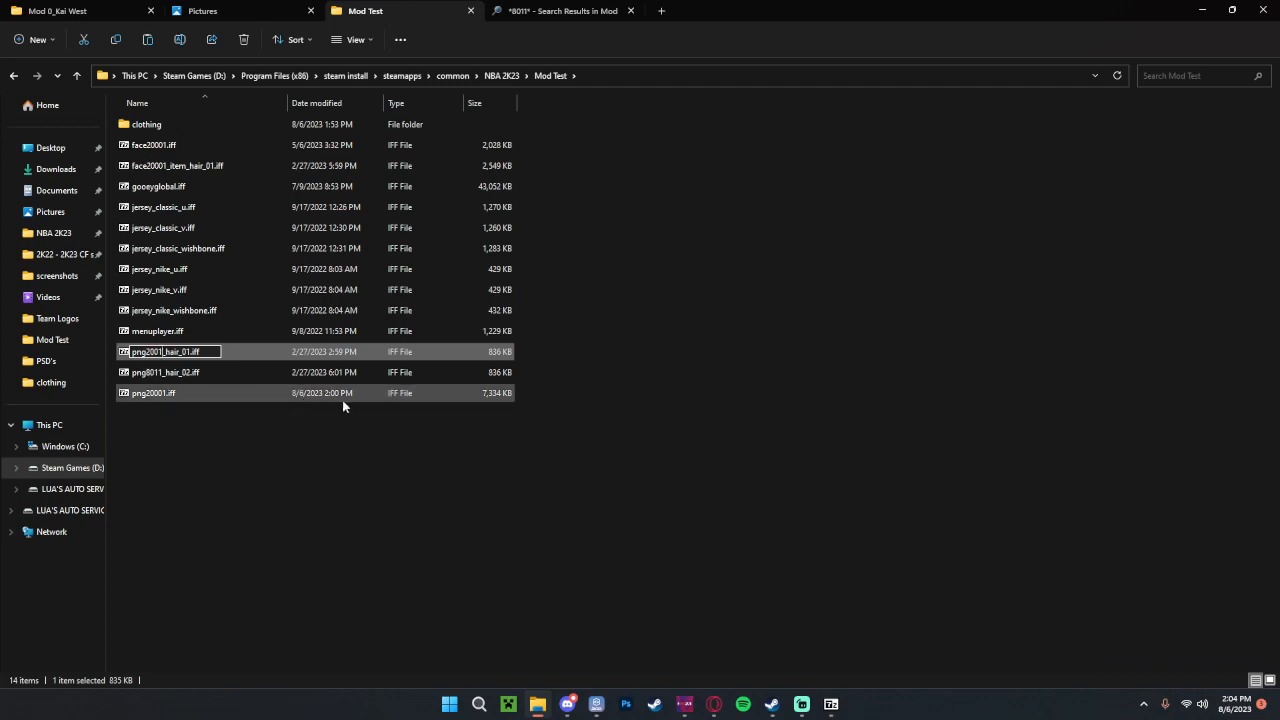
{"action": "key", "text": "Enter"}
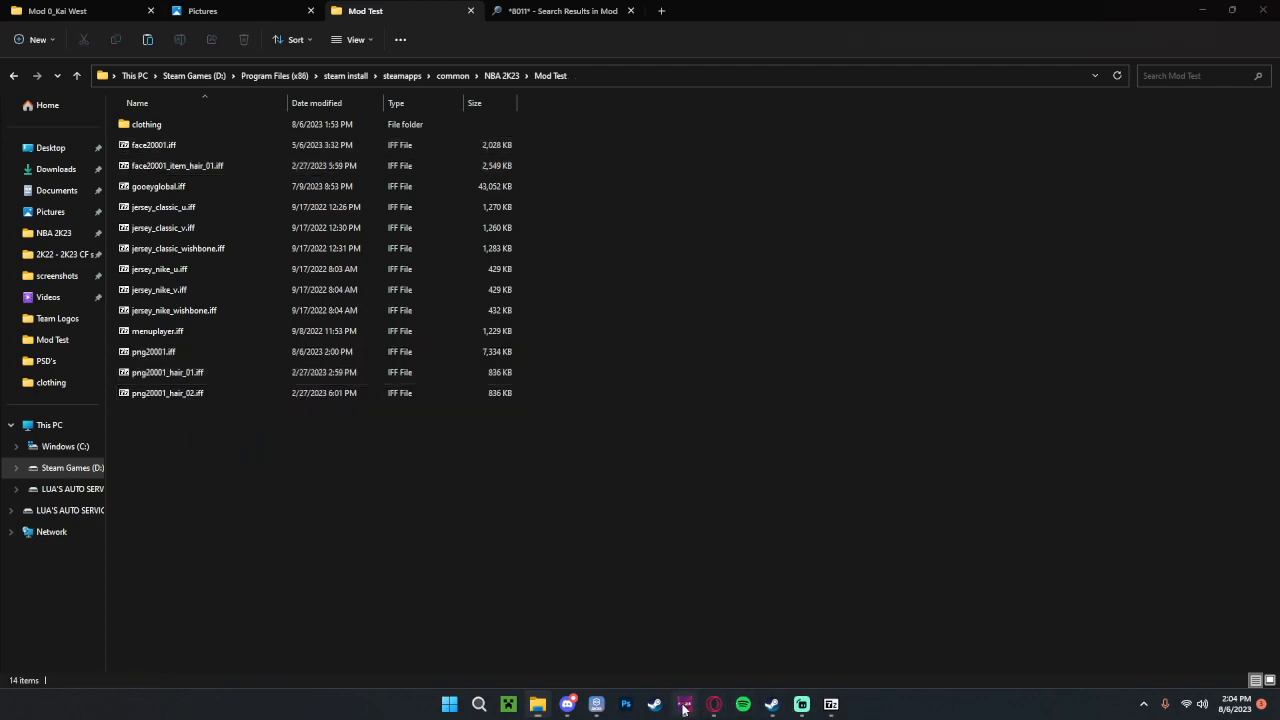
{"action": "left_click", "coordinate": [685, 702]}
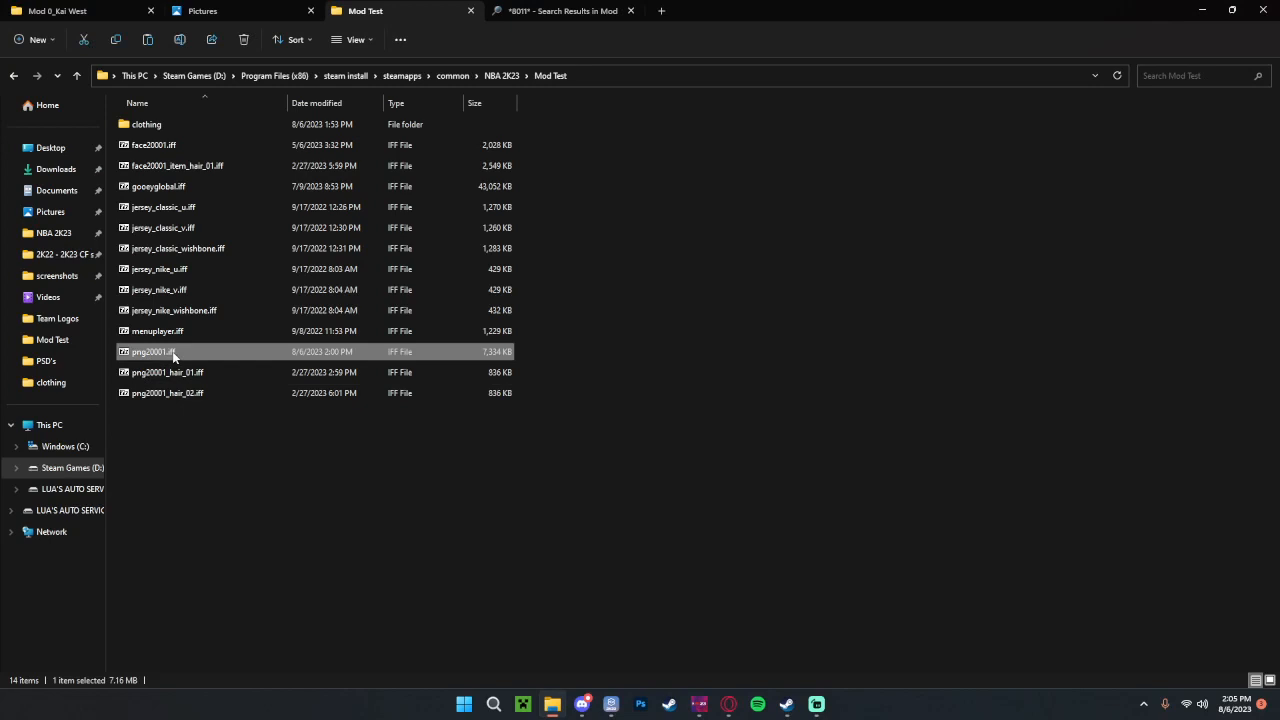
{"action": "left_click", "coordinate": [661, 524]}
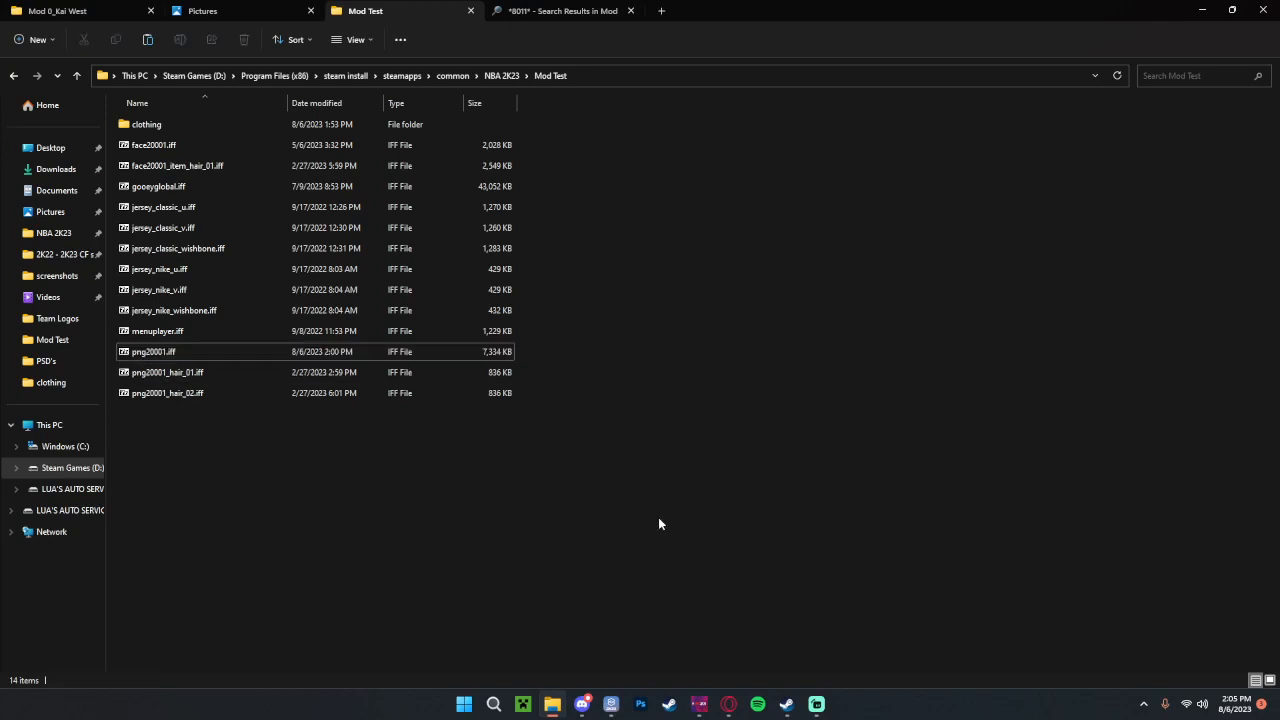
{"action": "mouse_move", "coordinate": [213, 357]}
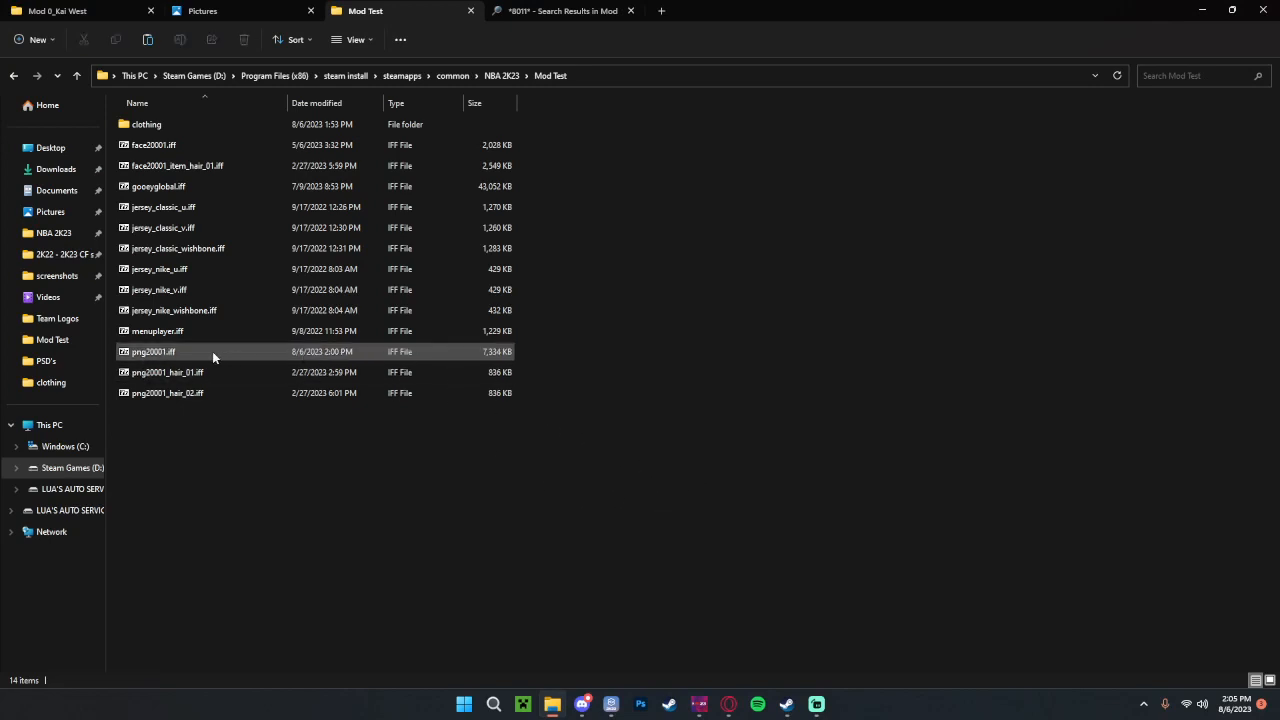
Step: Open appearance_info.RDAT from png20001.iff in Notepad++
{"action": "double_click", "coordinate": [152, 351]}
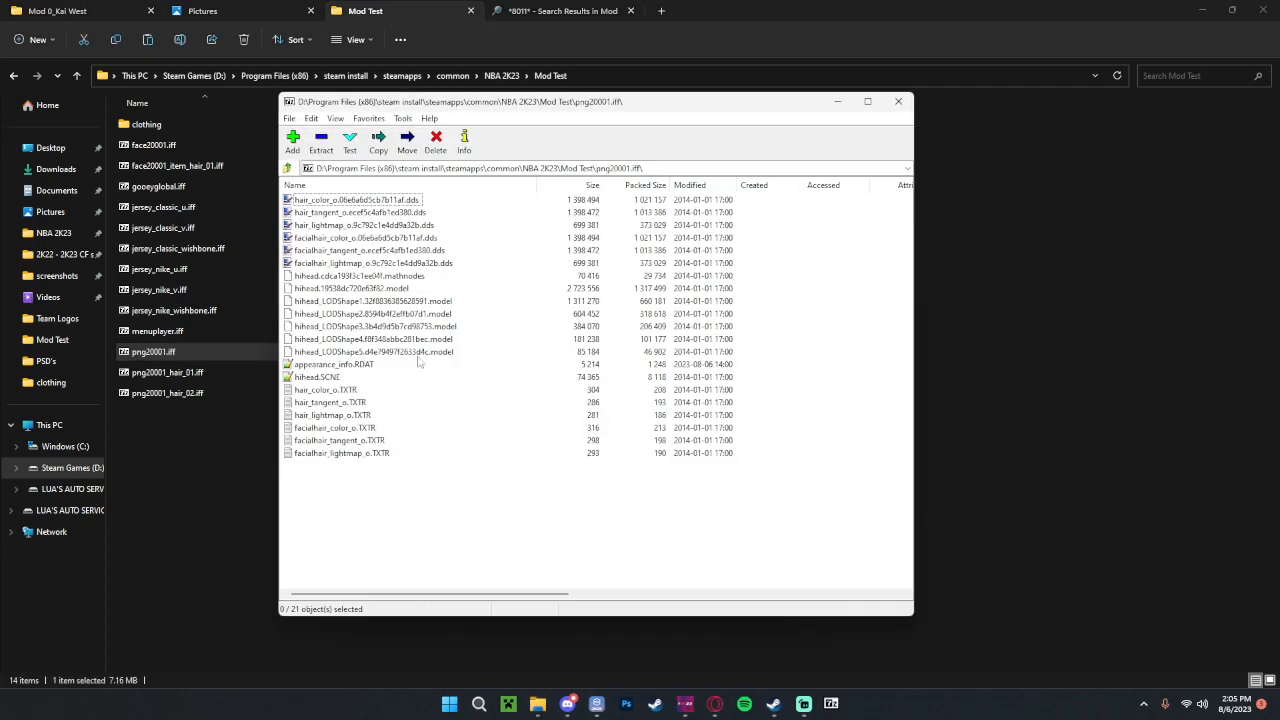
{"action": "left_click", "coordinate": [332, 363]}
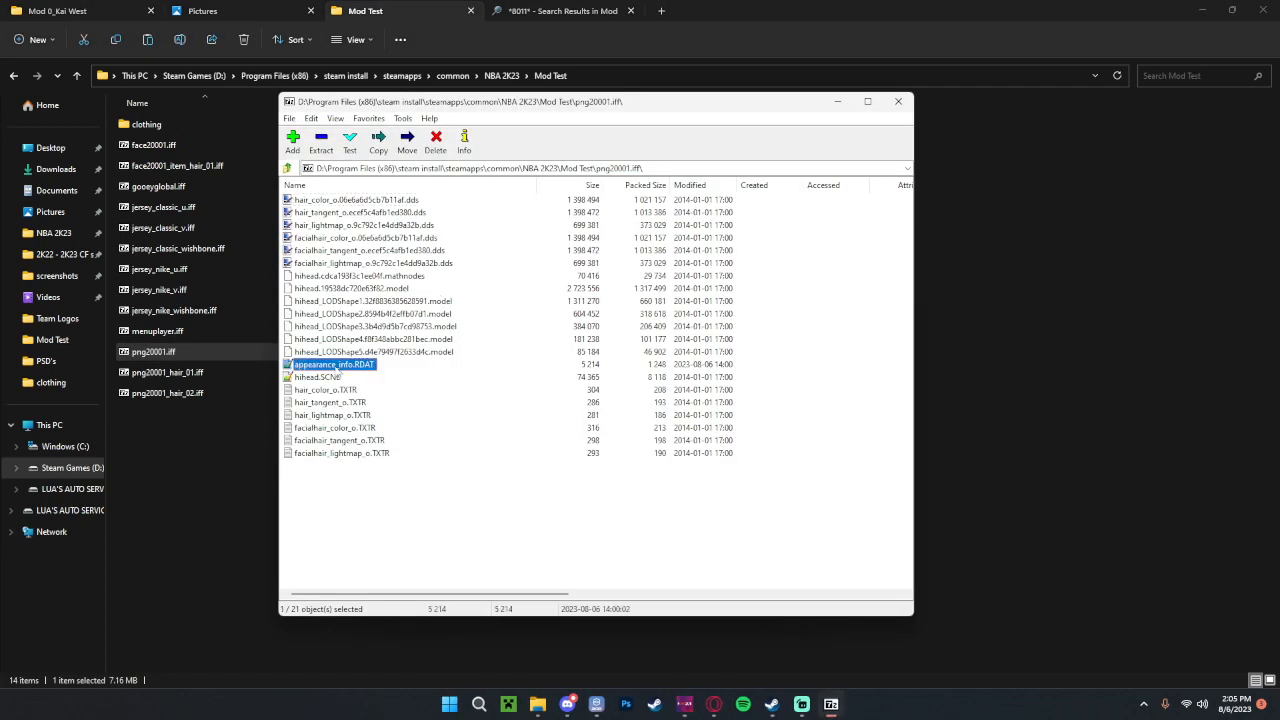
{"action": "double_click", "coordinate": [330, 363]}
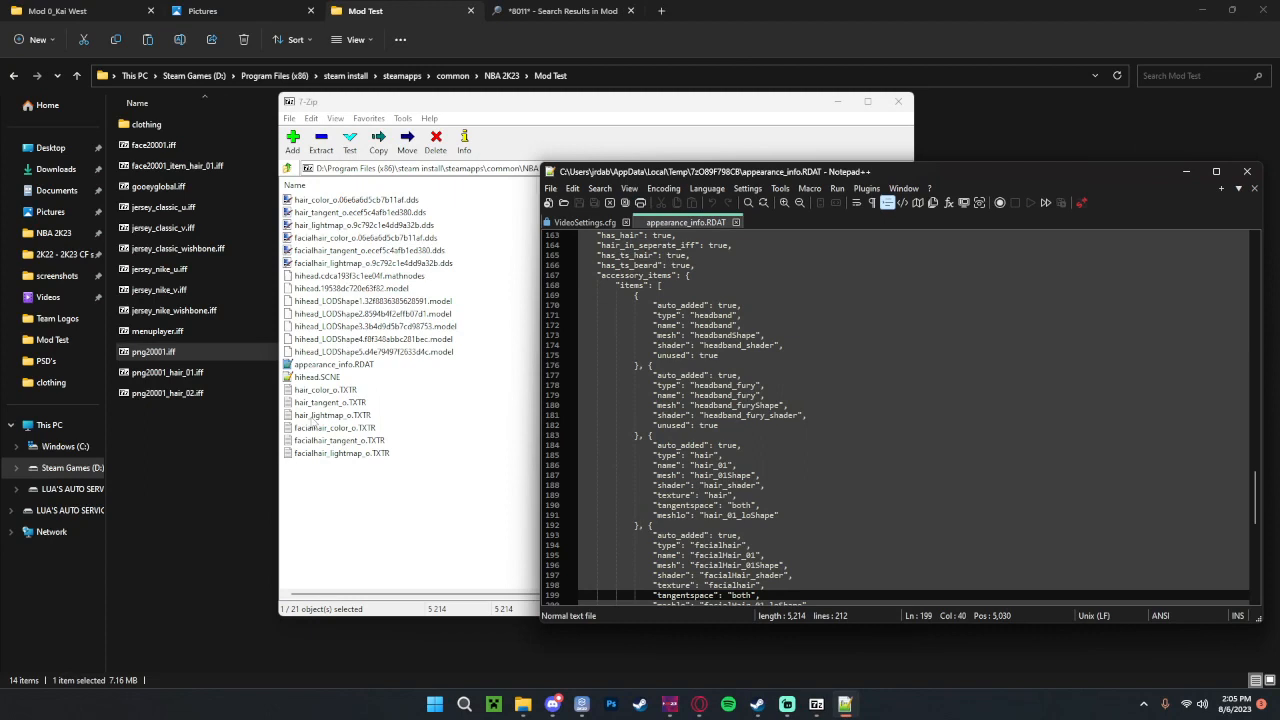
Step: Add hair_01 to the DEFAULT configuration's items list
{"action": "scroll", "scroll_direction": "down", "scroll_amount": 3}
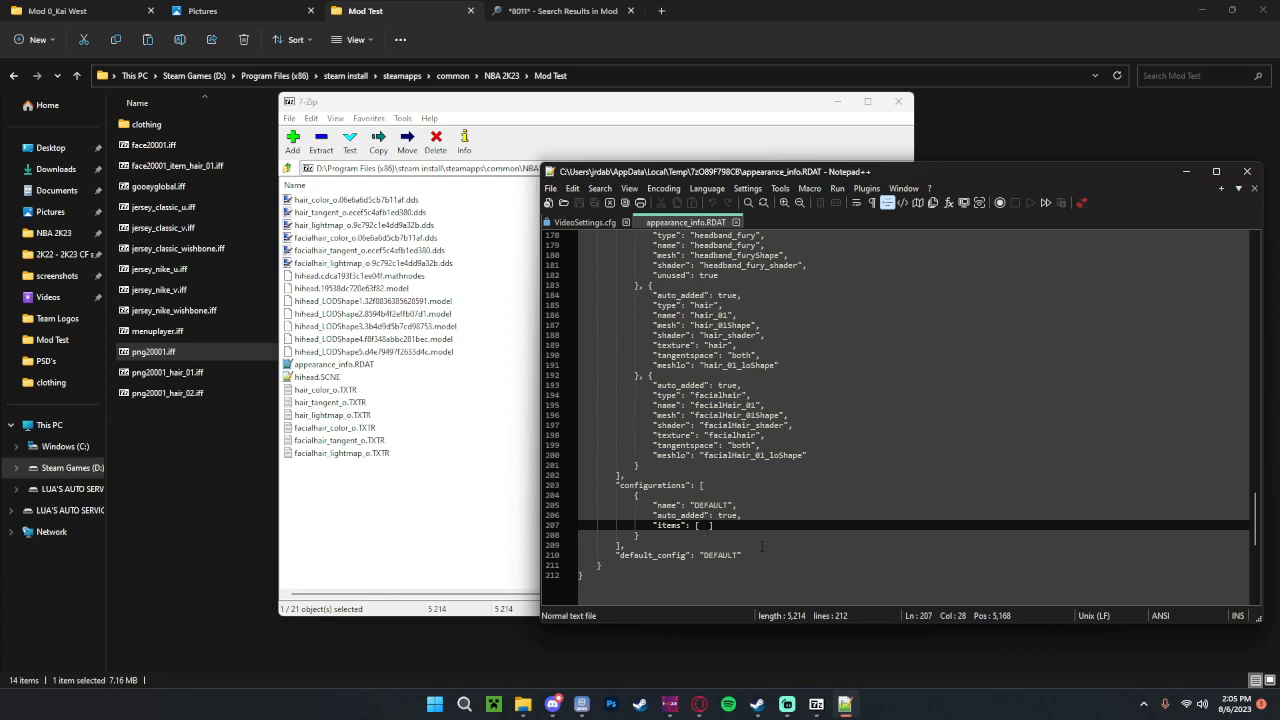
{"action": "type", "text": "H"}
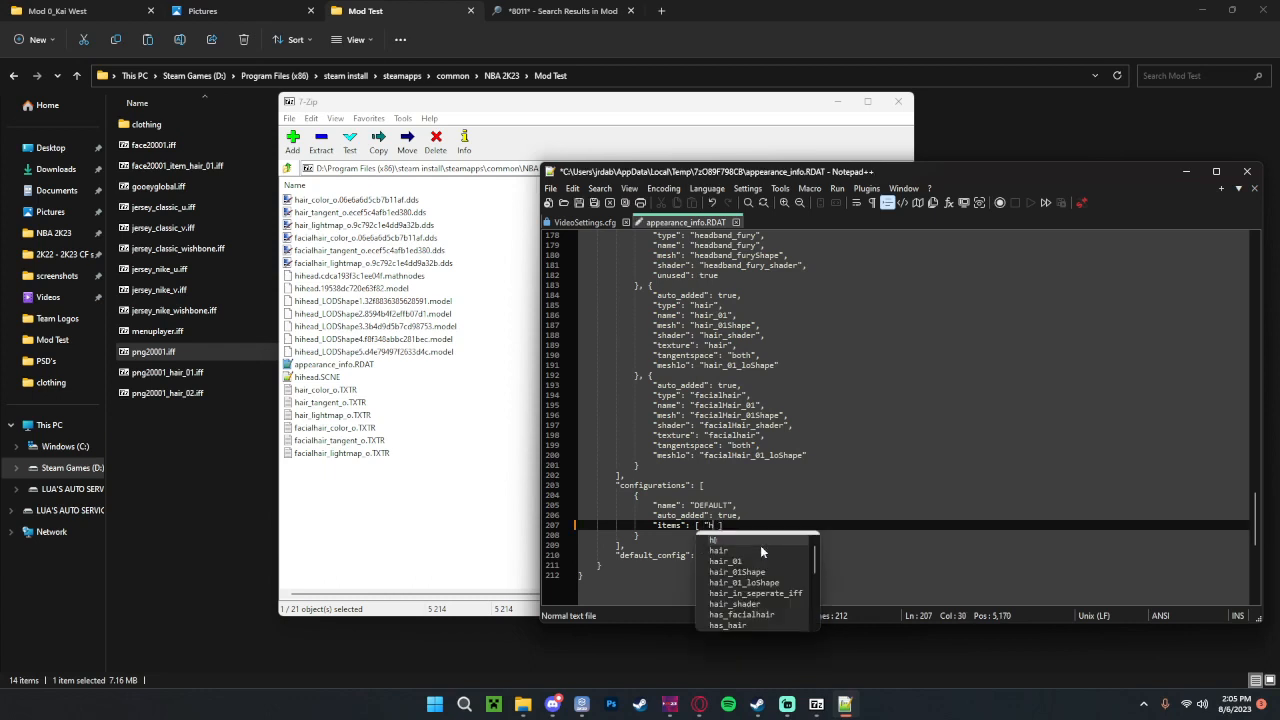
{"action": "type", "text": "hair_"}
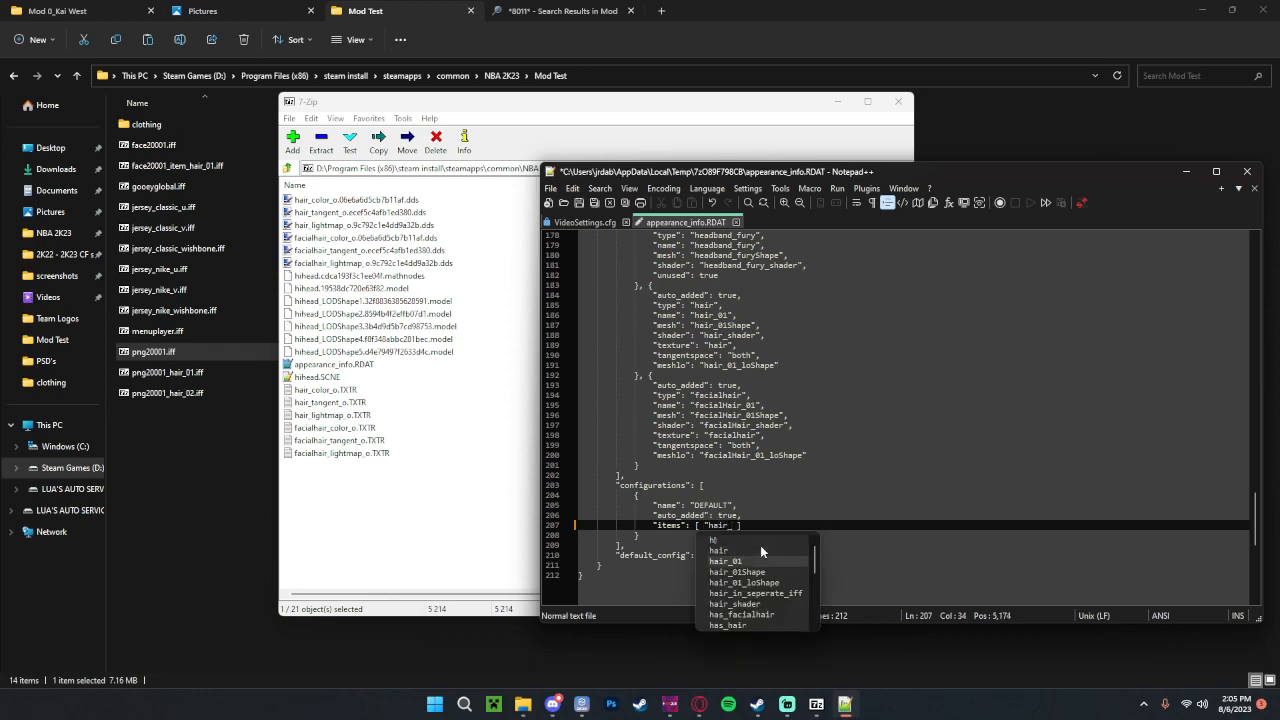
{"action": "left_click", "coordinate": [724, 561]}
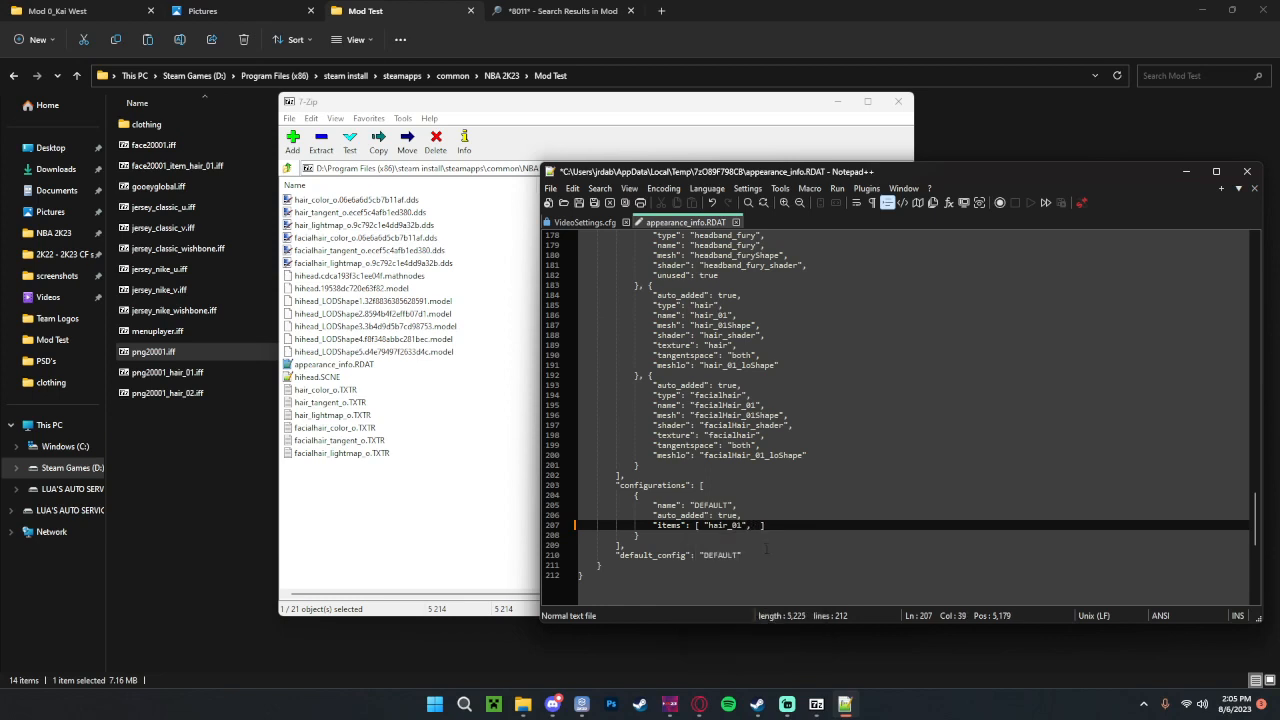
{"action": "type", "text": "hai"}
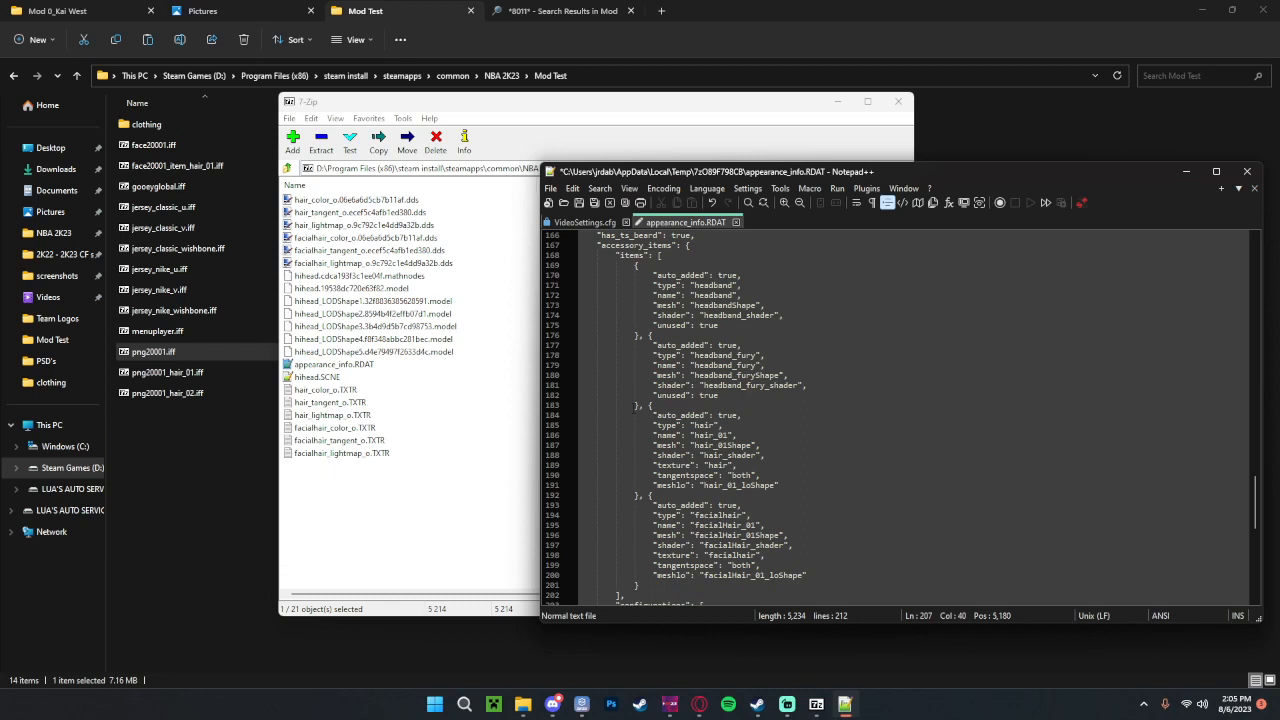
Step: Duplicate the hair_01 accessory block as hair_02, then save the RDAT back into png20001.iff
{"action": "scroll", "scroll_direction": "down", "scroll_amount": 3}
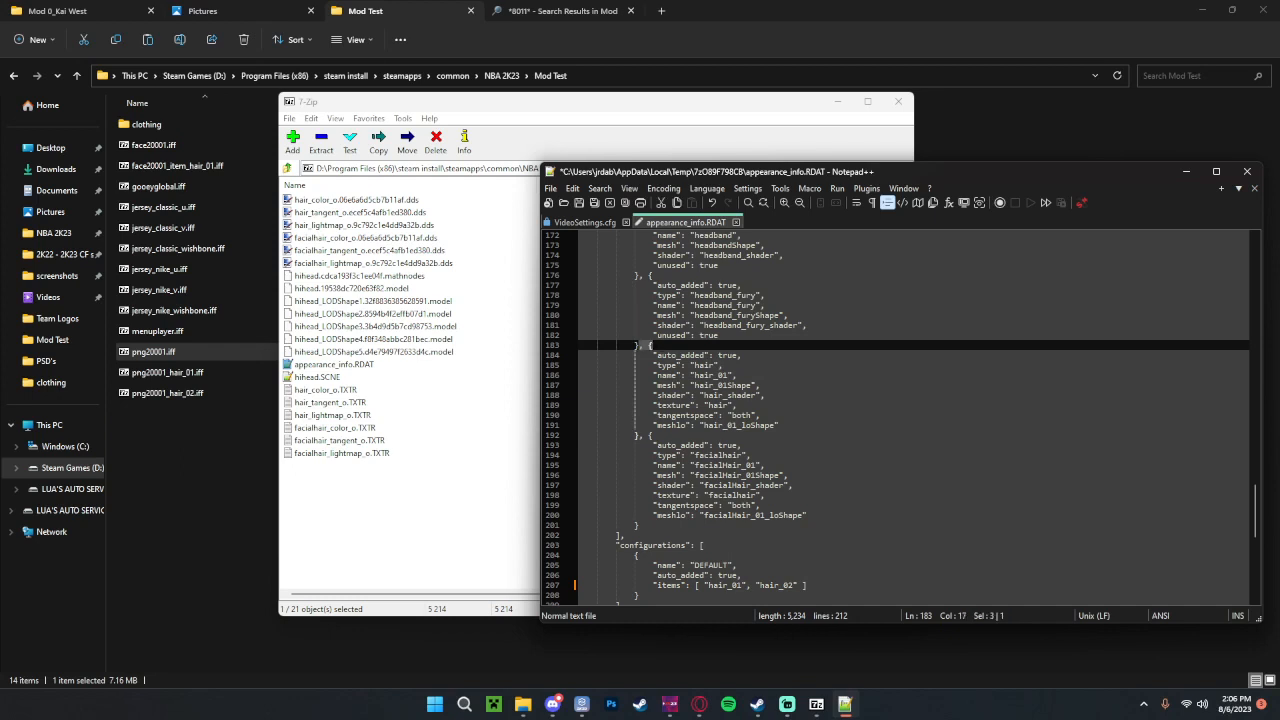
{"action": "left_click_drag", "start_coordinate": [650, 355], "coordinate": [778, 425]}
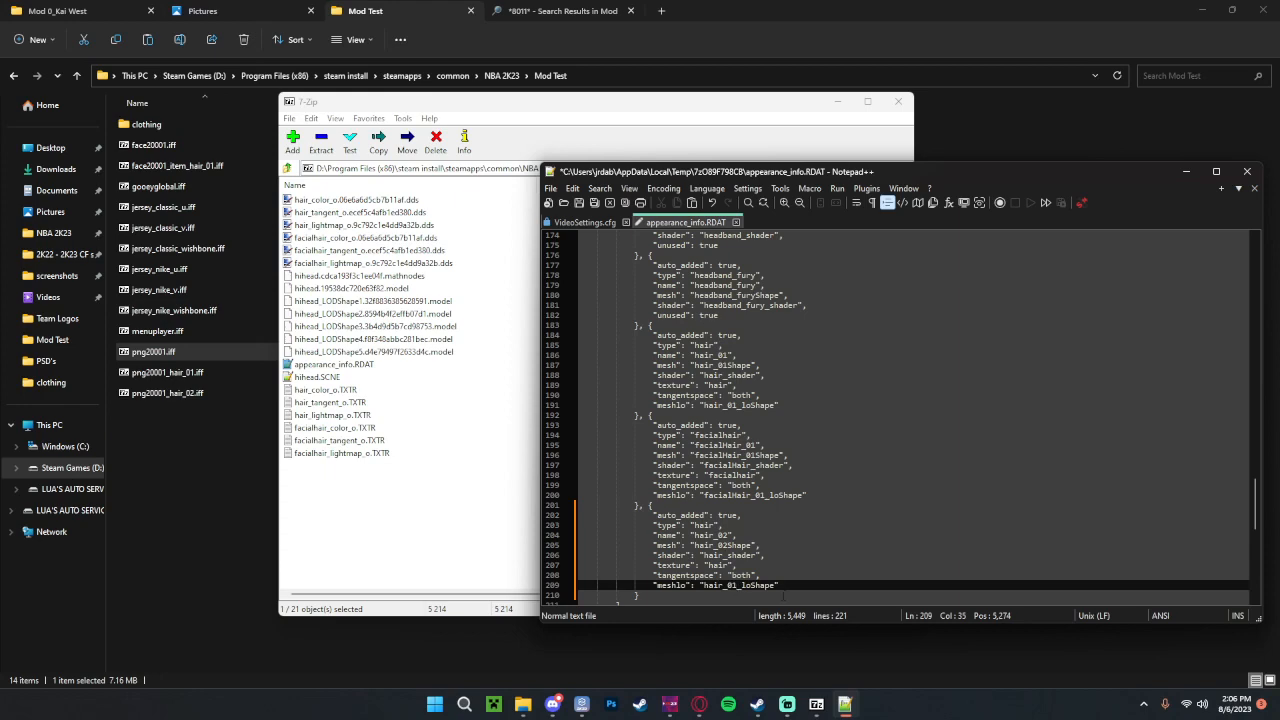
{"action": "scroll", "scroll_direction": "down", "scroll_amount": 3}
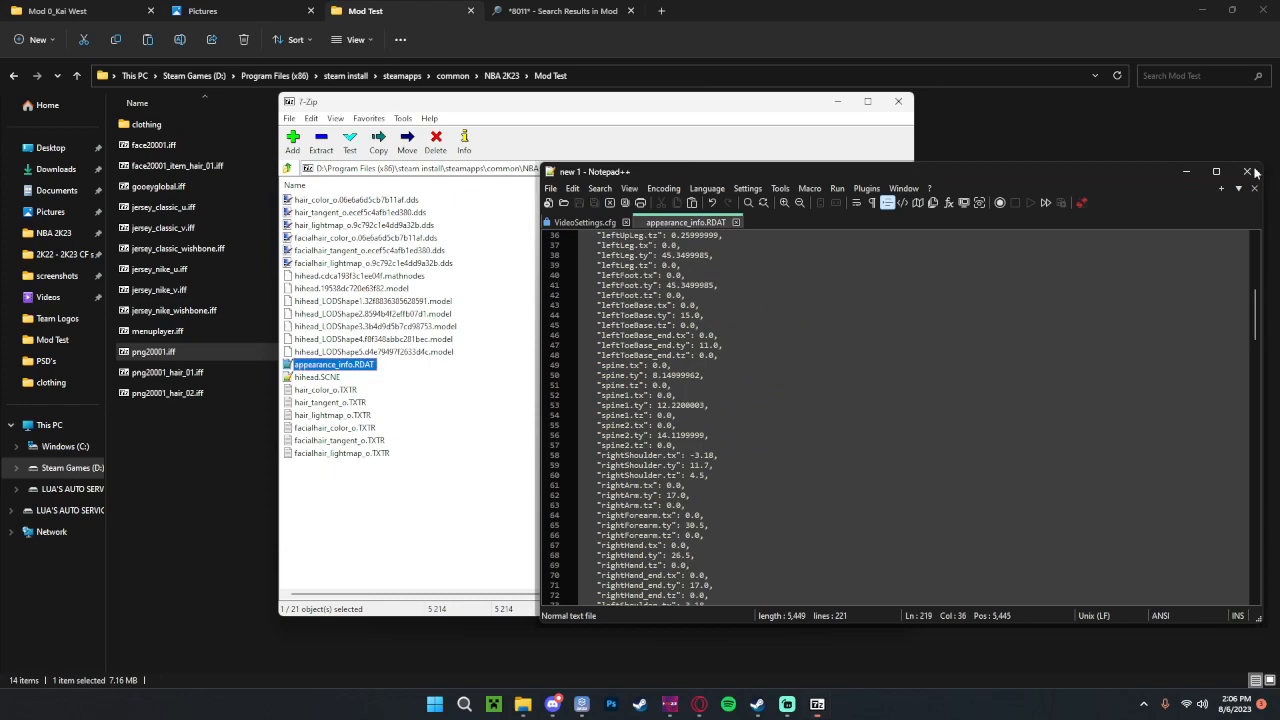
{"action": "left_click", "coordinate": [1247, 171]}
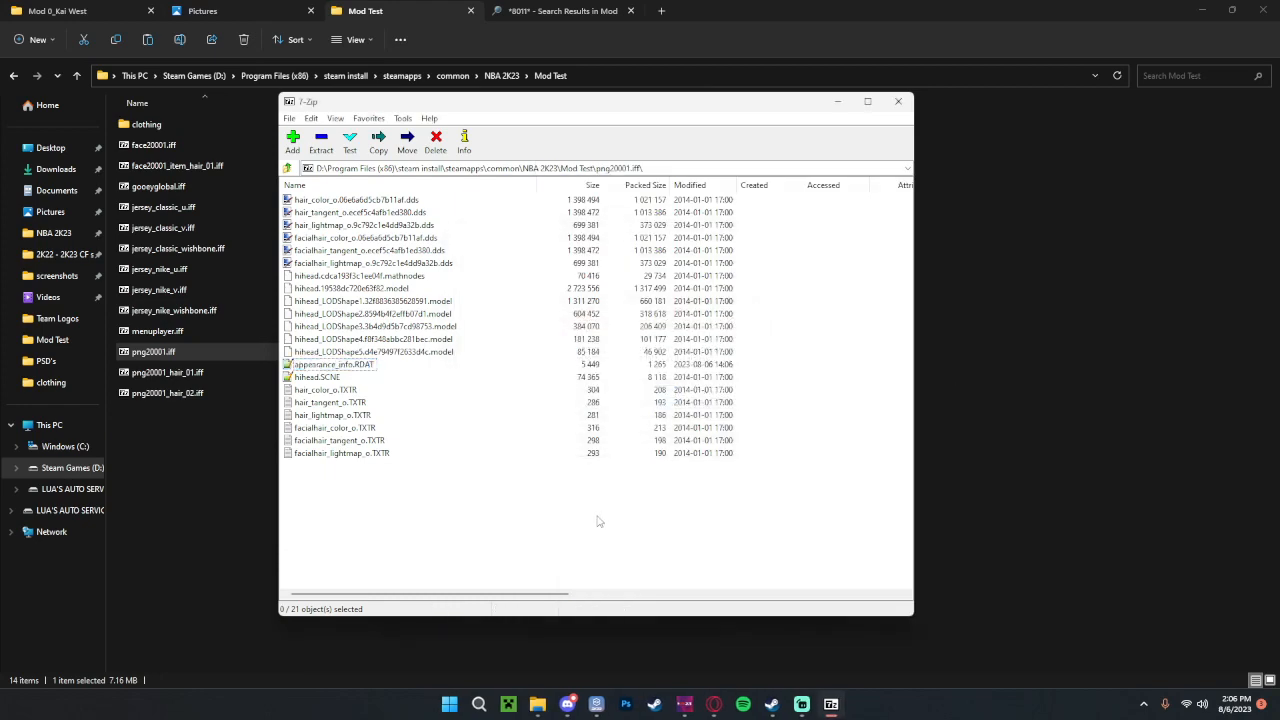
Step: Reopen appearance_info.RDAT and rename the second hair block to hair_dreads with mesh hair_dreadsShape
{"action": "double_click", "coordinate": [333, 364]}
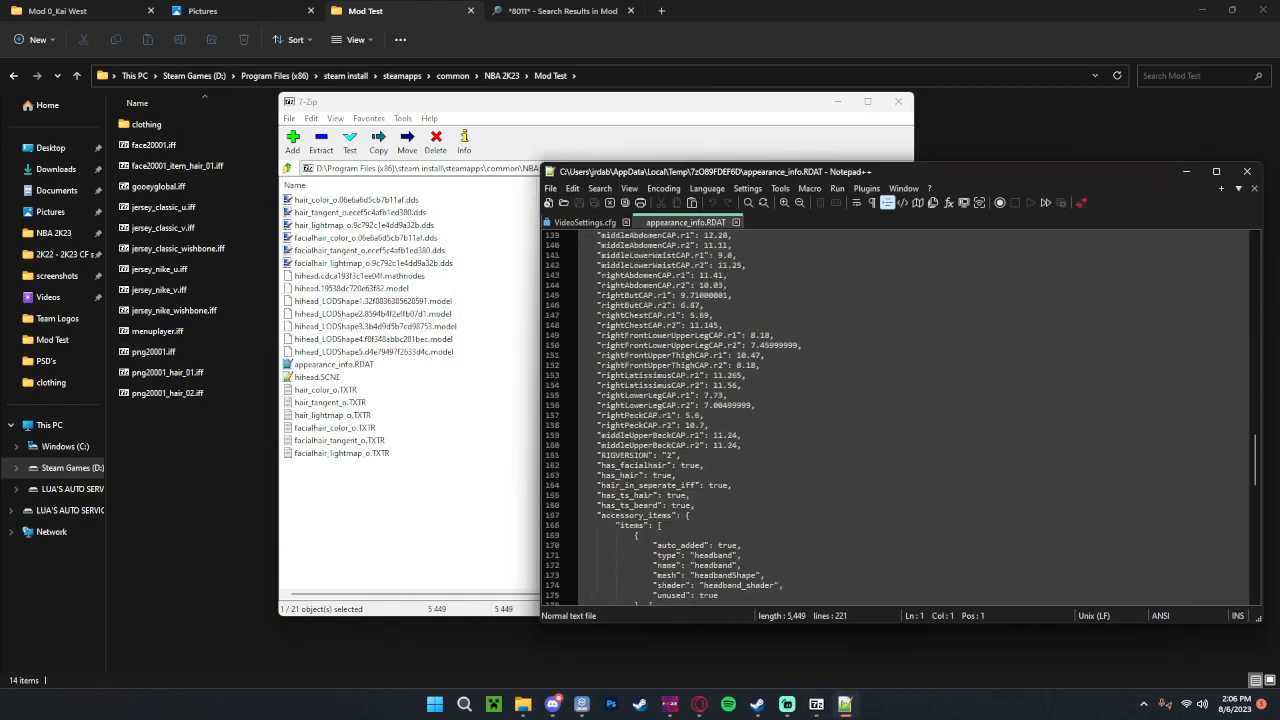
{"action": "scroll", "scroll_direction": "down", "scroll_amount": 3}
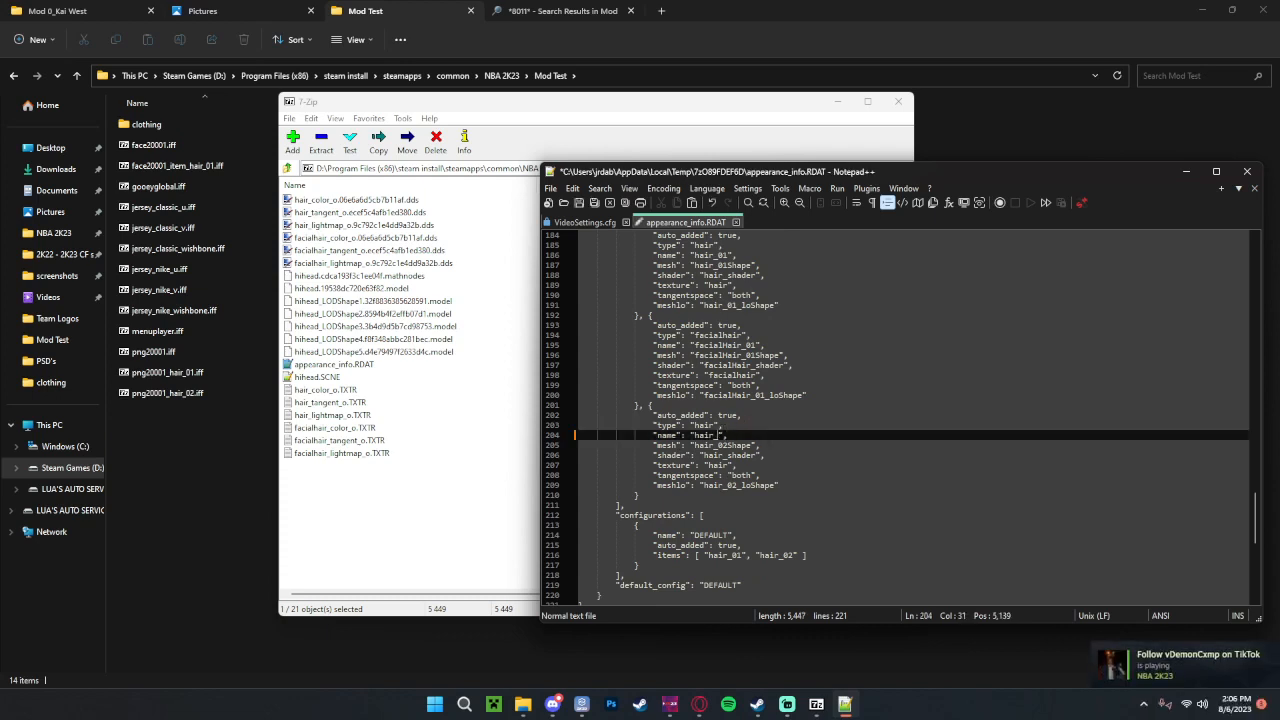
{"action": "type", "text": "dreads"}
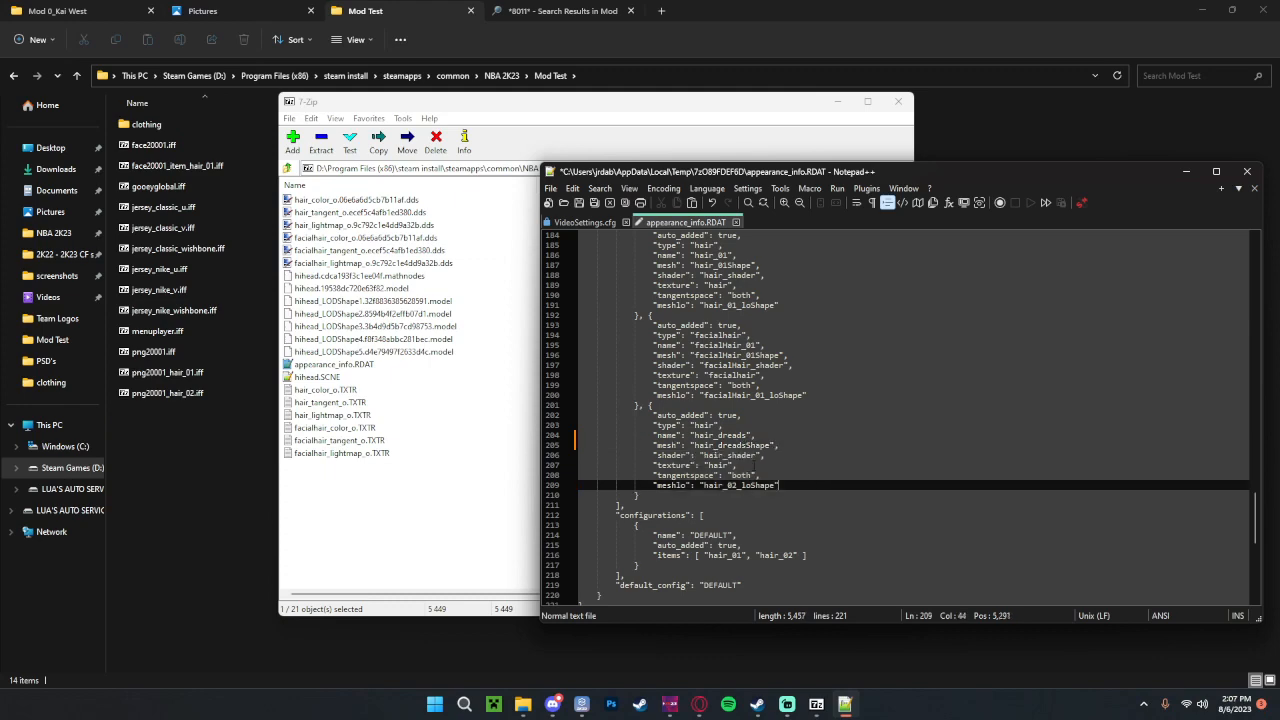
{"action": "left_click", "coordinate": [1268, 173]}
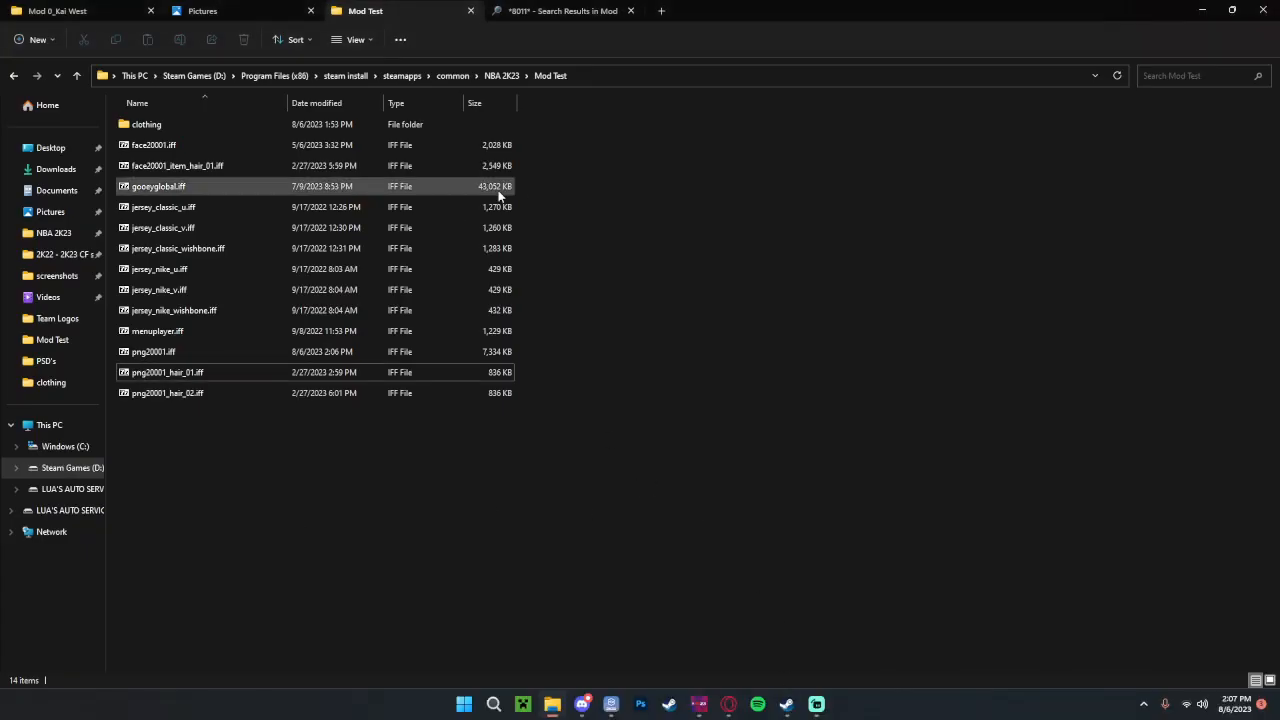
Step: Open png8011.iff from the *8011* search results in a second 7-Zip window
{"action": "left_click", "coordinate": [565, 11]}
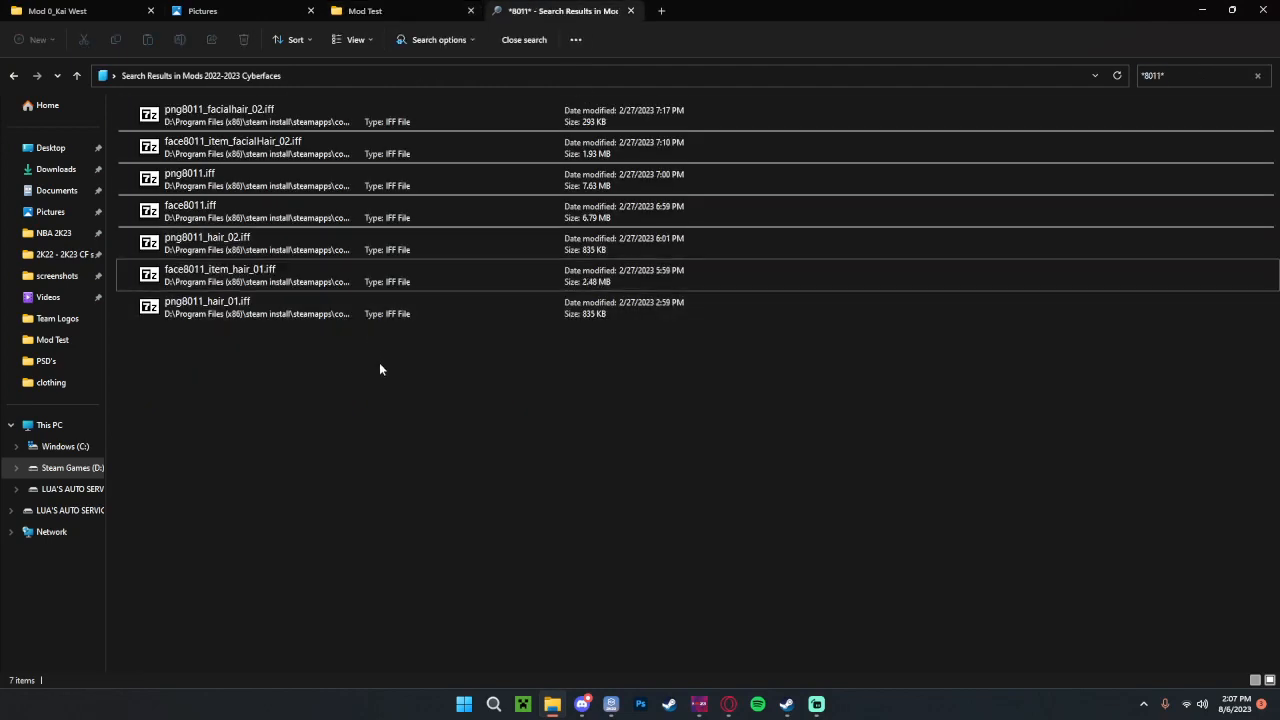
{"action": "left_click", "coordinate": [210, 179]}
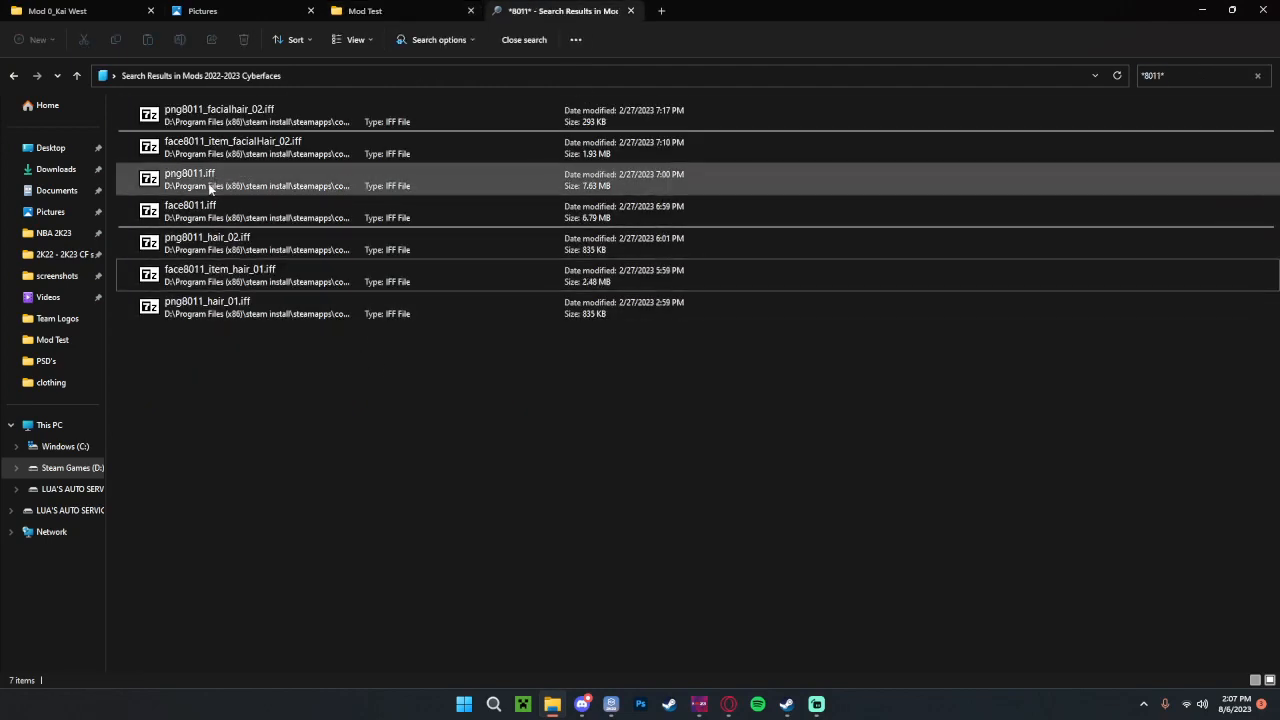
{"action": "left_click", "coordinate": [189, 178]}
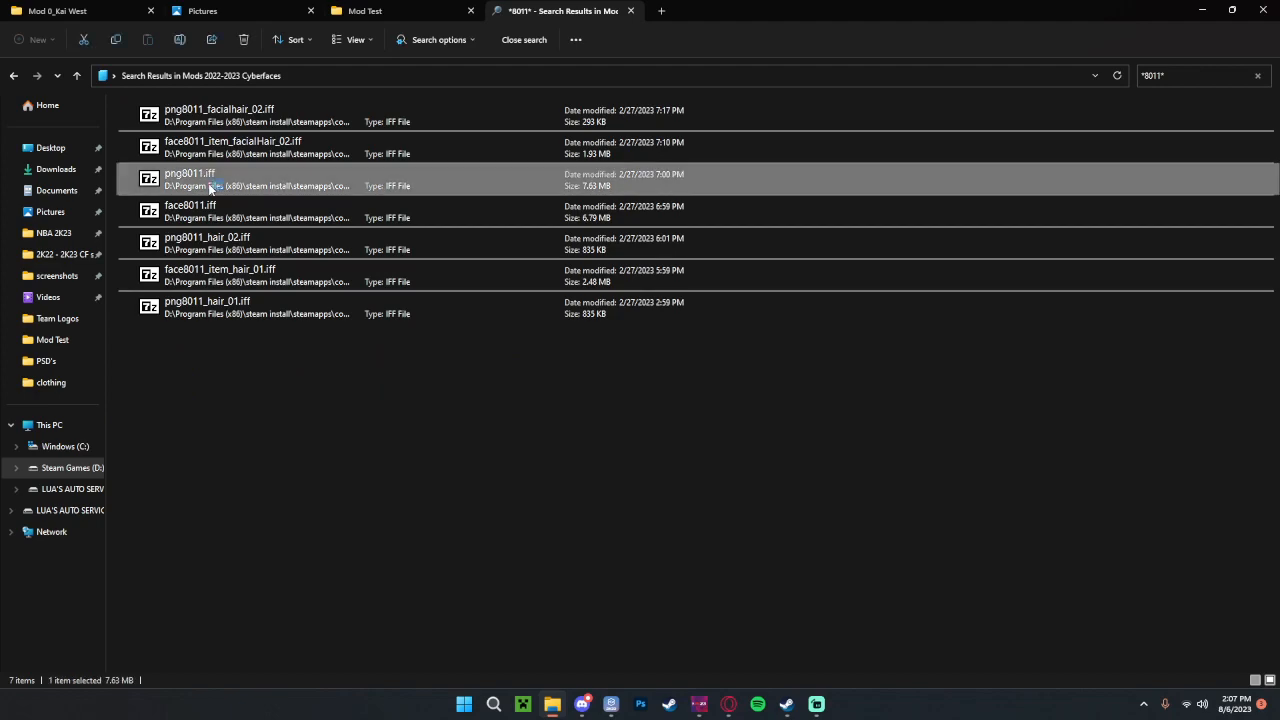
{"action": "left_click", "coordinate": [370, 11]}
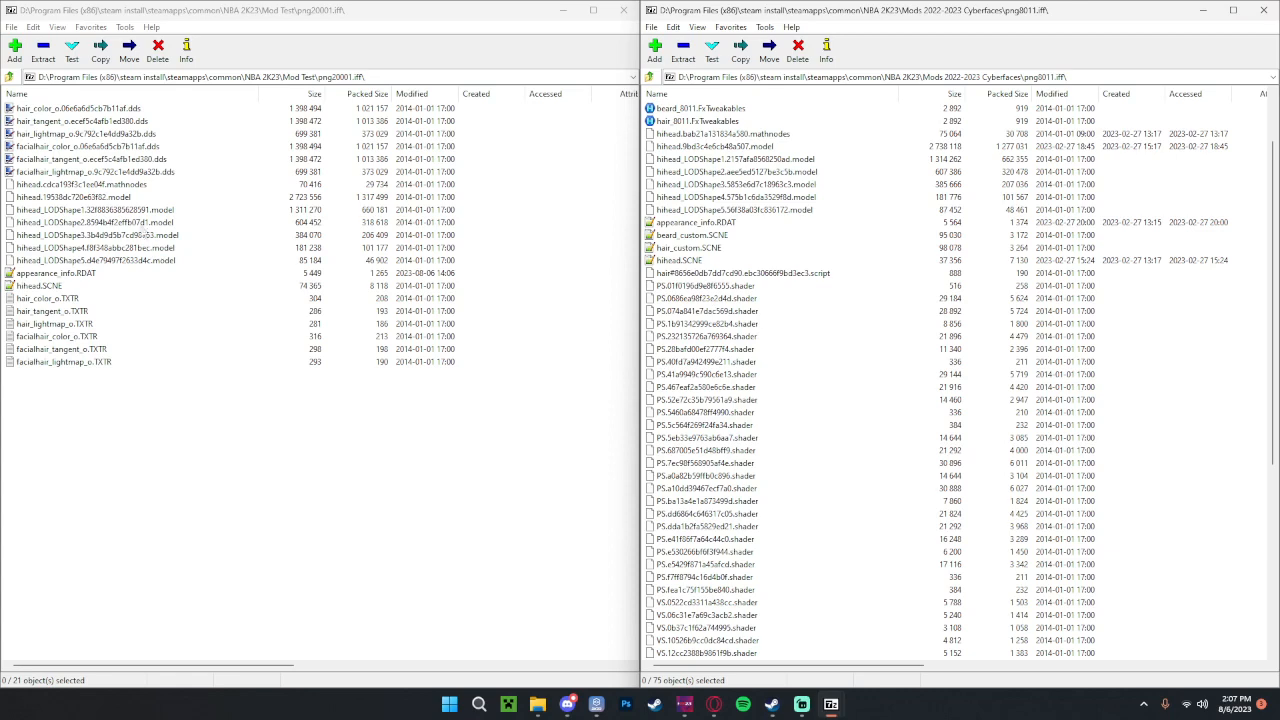
Step: Rename png20001's head model to hihead.9bd3c4e6cb48a507.model and copy in hihead.bab21a131834a580.mathnodes
{"action": "left_click", "coordinate": [75, 197]}
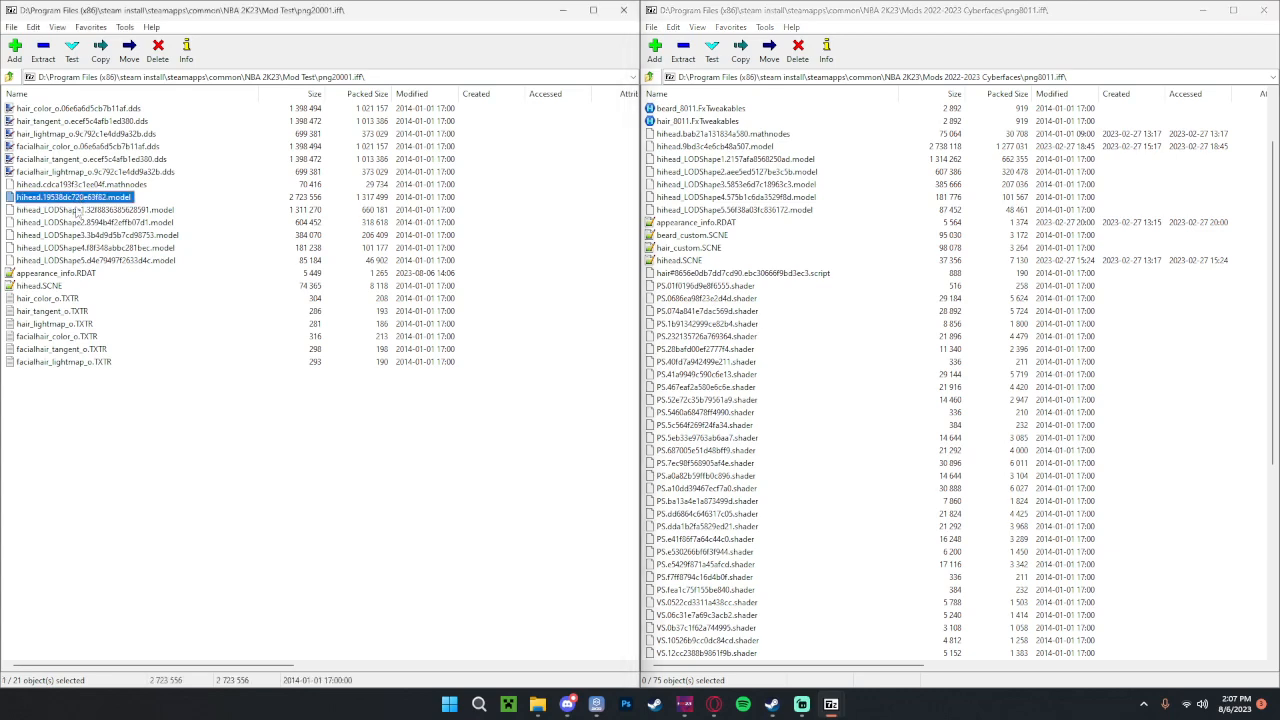
{"action": "scroll", "scroll_direction": "down", "scroll_amount": 3}
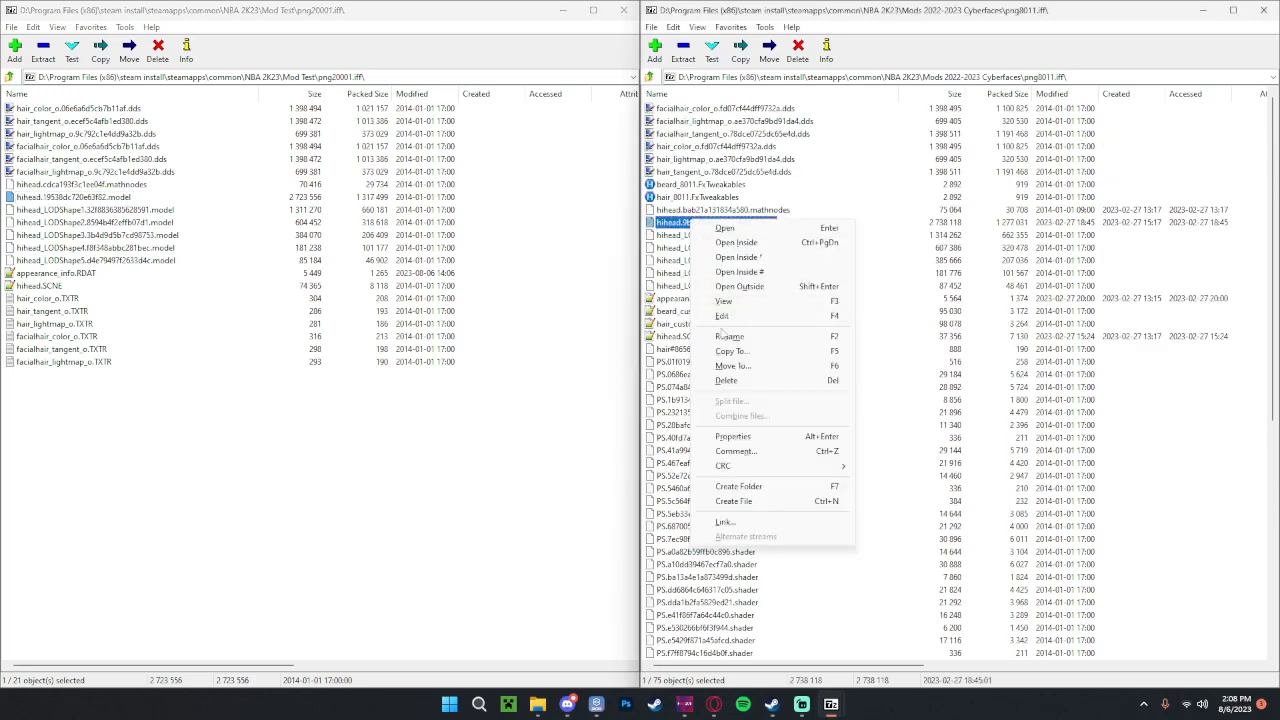
{"action": "left_click", "coordinate": [729, 336]}
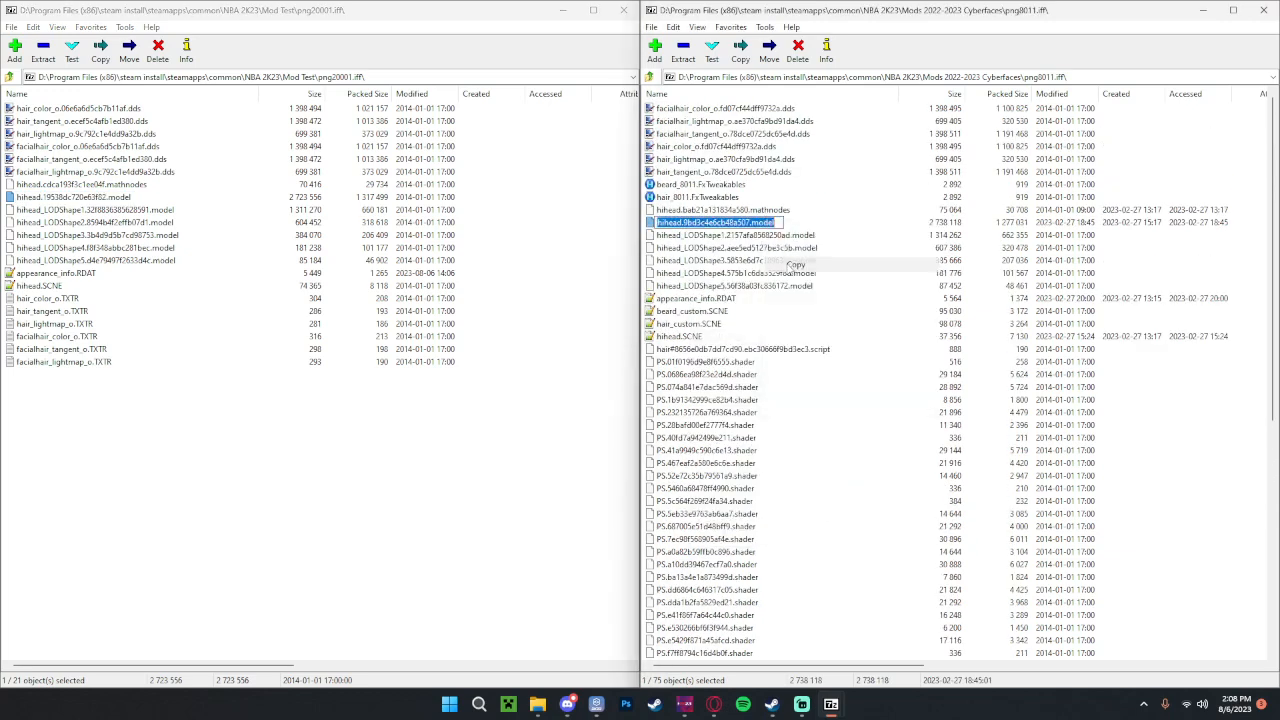
{"action": "right_click", "coordinate": [60, 198]}
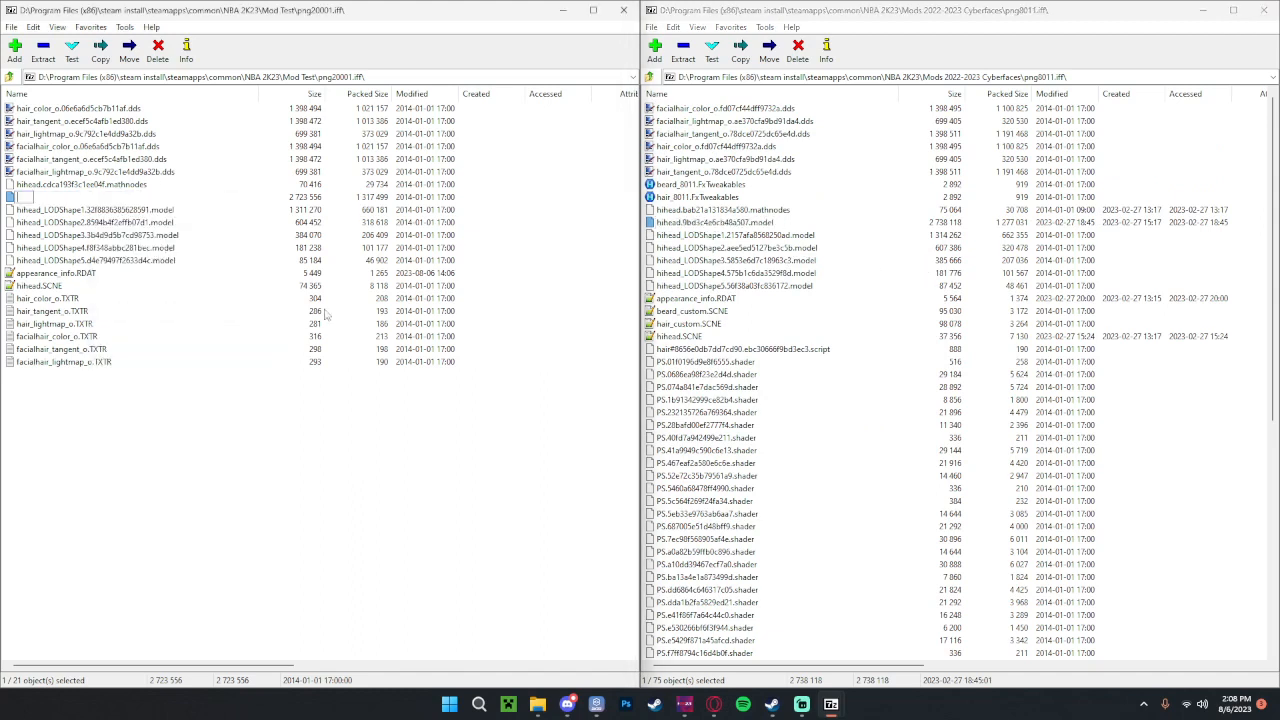
{"action": "left_click", "coordinate": [80, 198]}
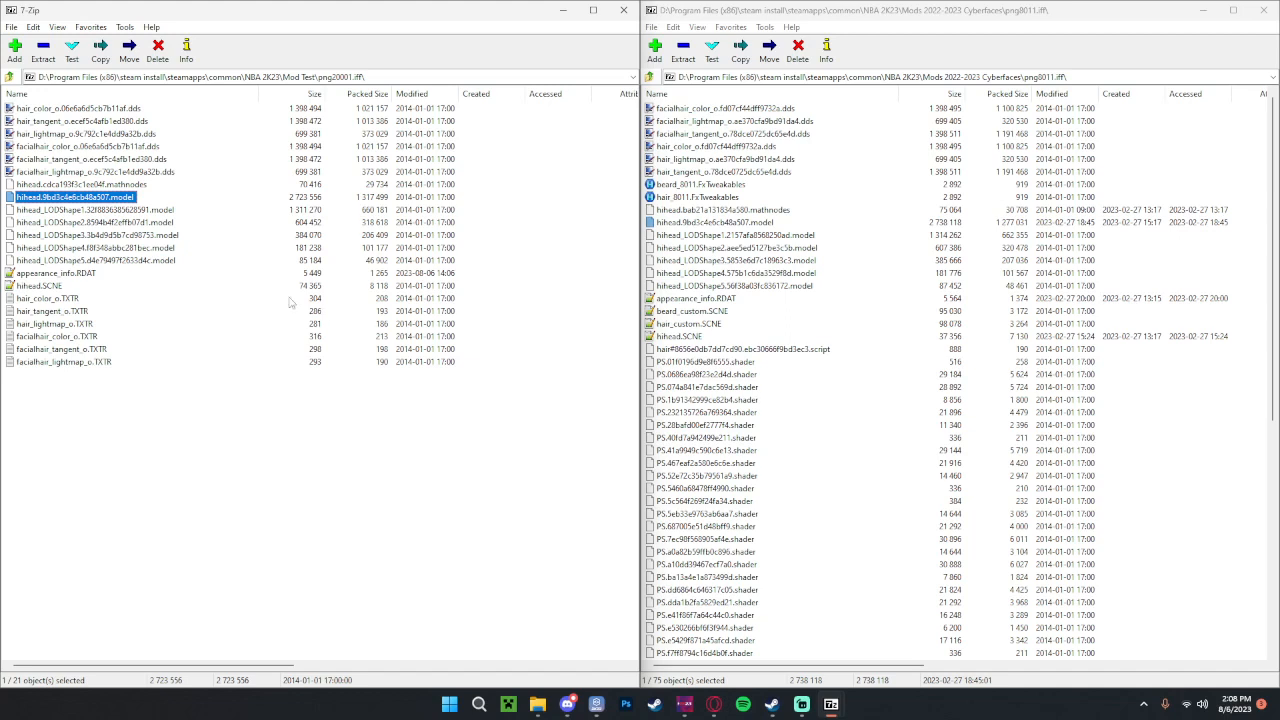
{"action": "left_click", "coordinate": [723, 209]}
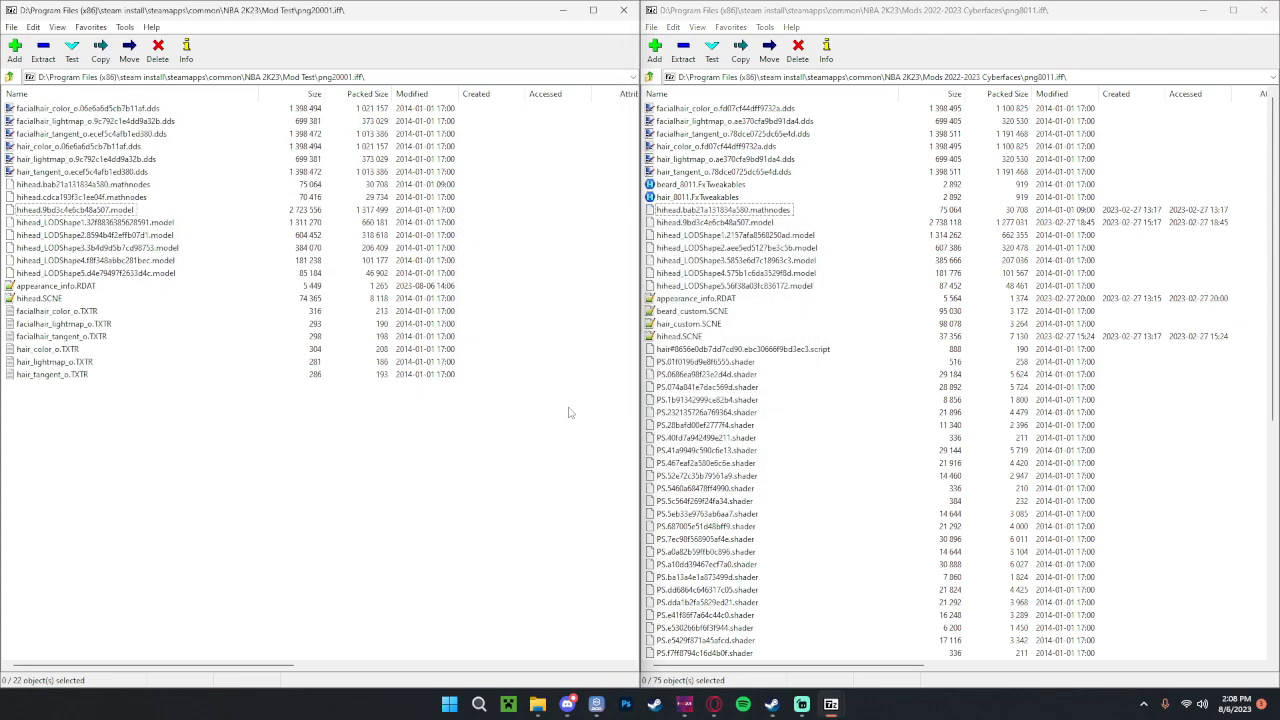
{"action": "left_click", "coordinate": [686, 336]}
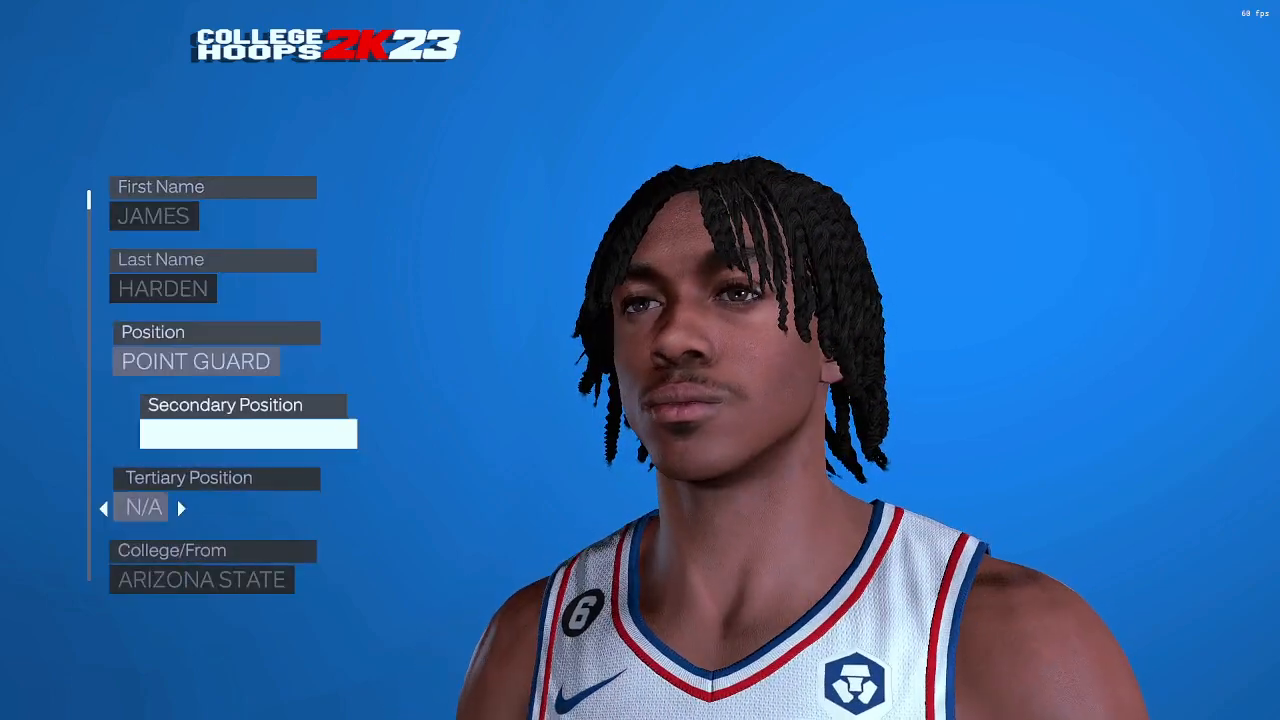
Step: Scroll the player's bio on the College Hoops 2K23 edit screen to check the dreadlocks
{"action": "scroll", "scroll_direction": "down", "scroll_amount": 3}
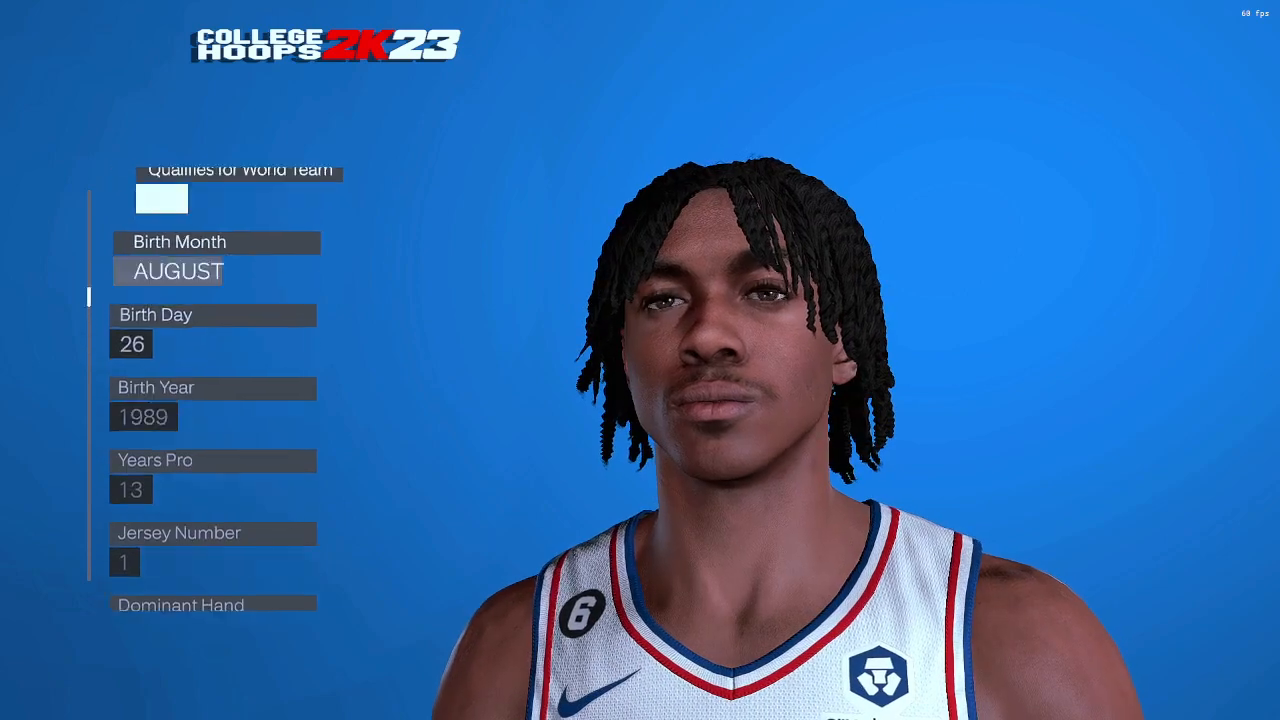